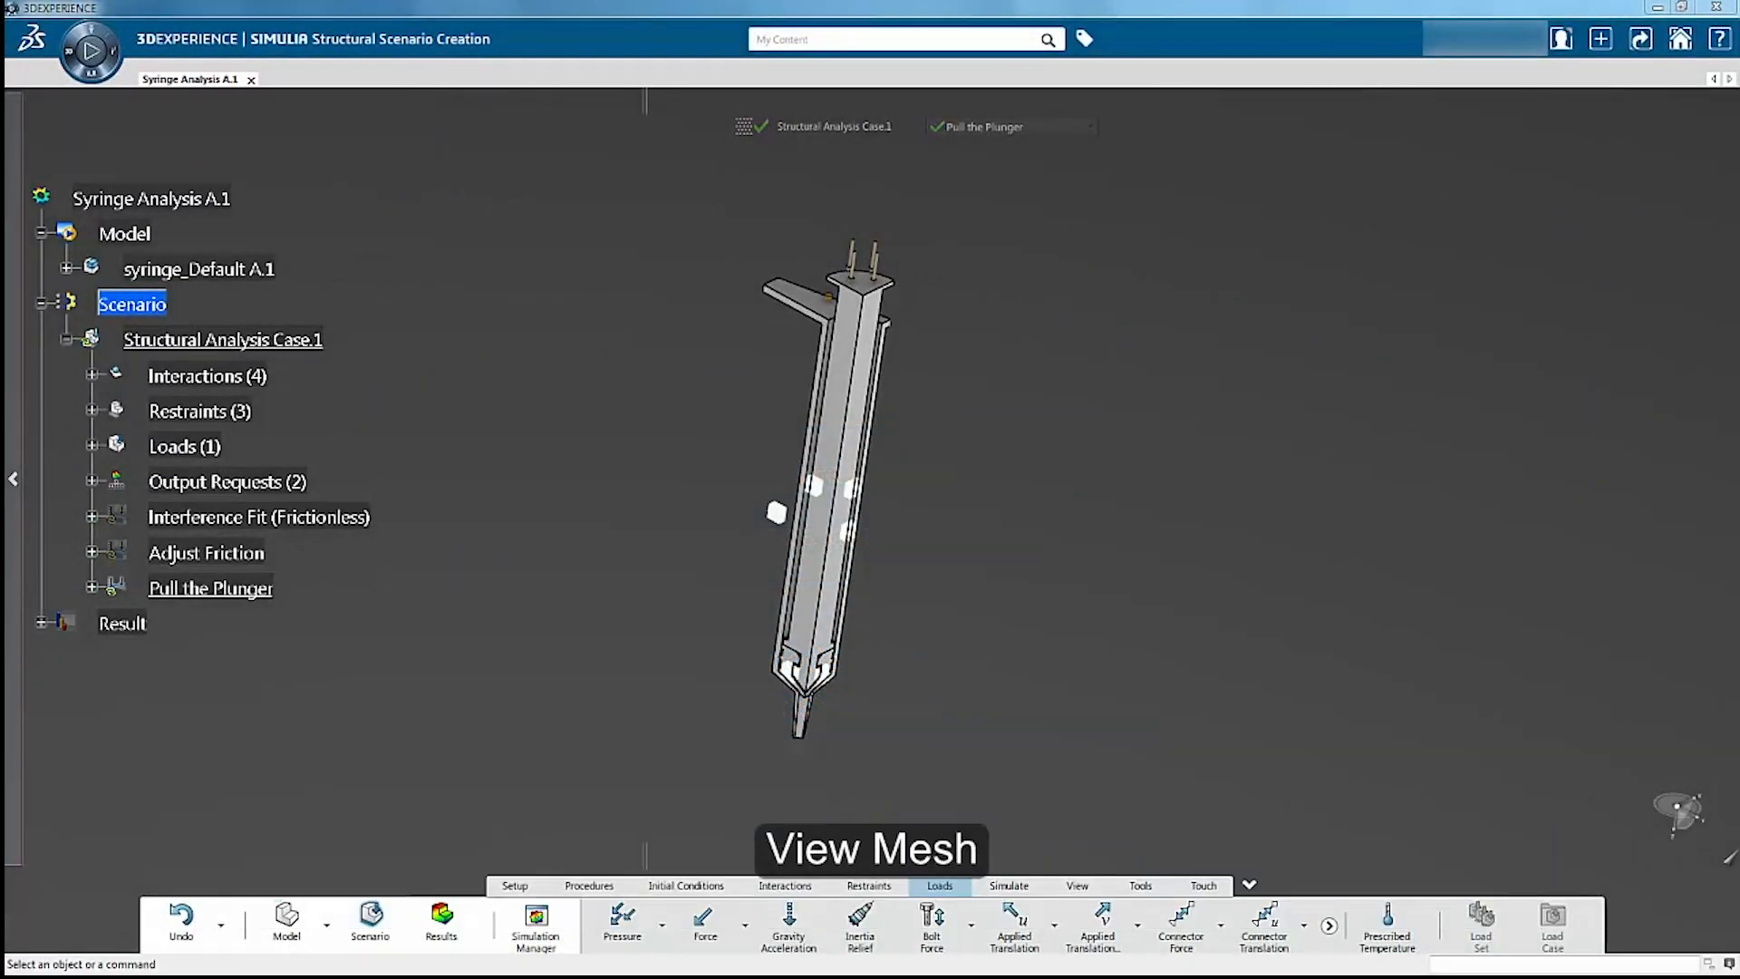
mouse_move(1359, 156)
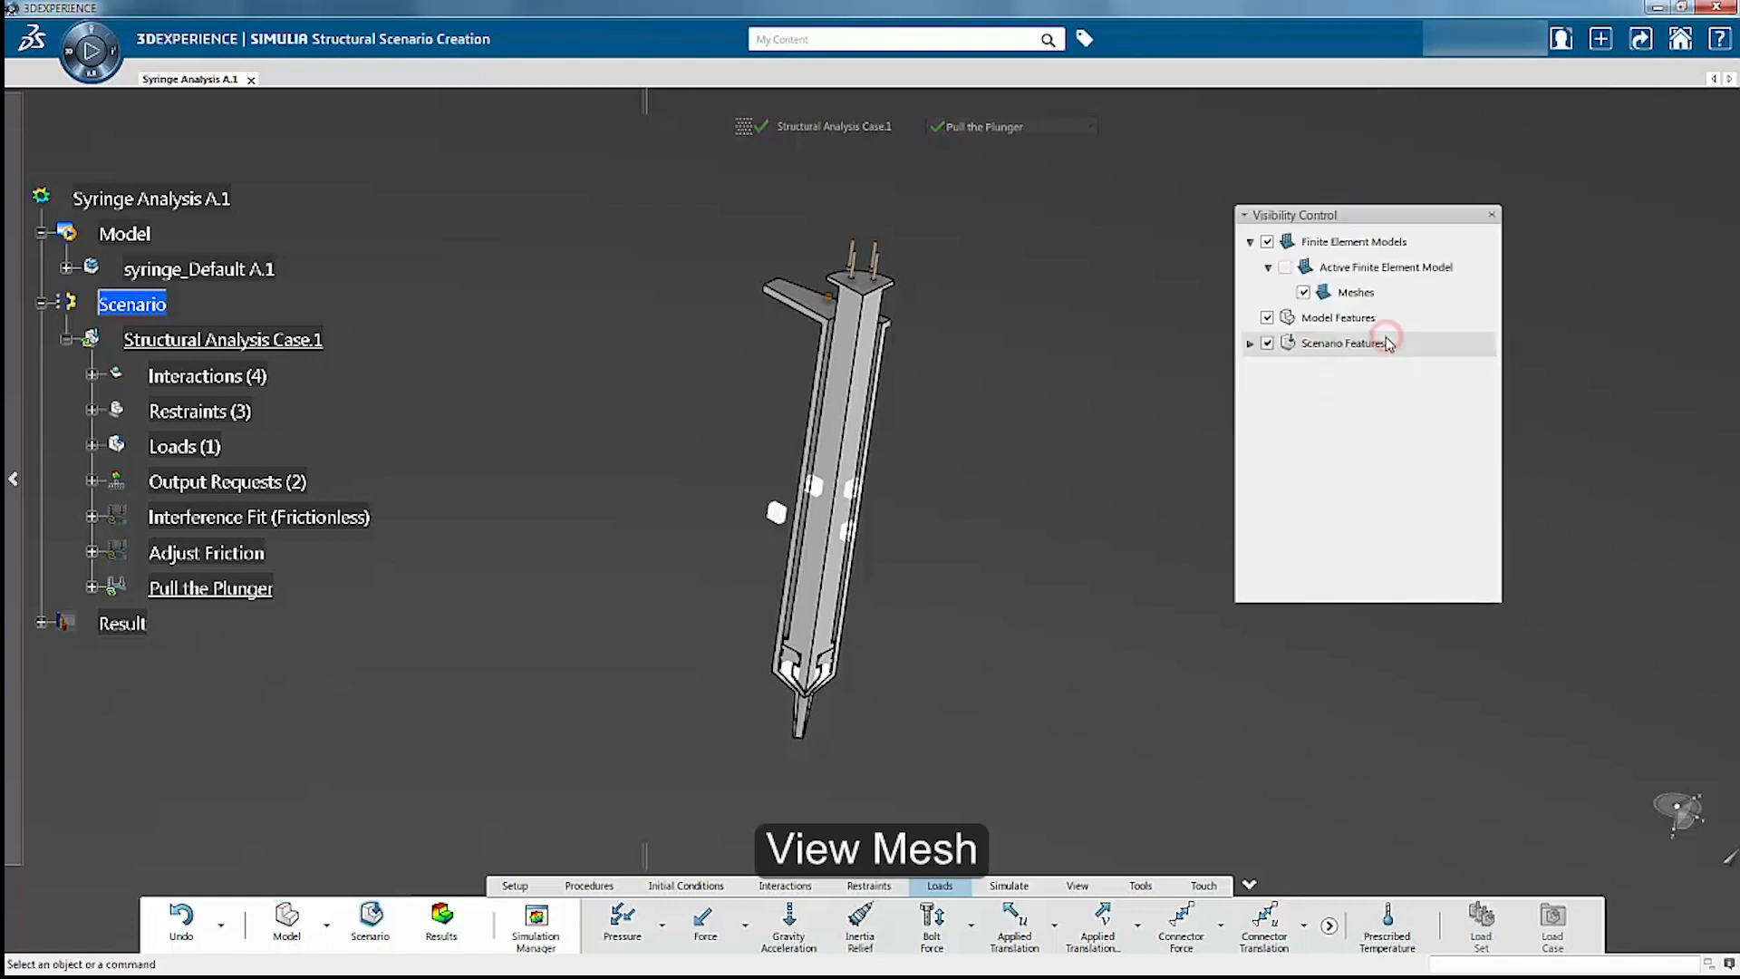
Step: Turn on display of the finite element meshes so the syringe's tetrahedral mesh is visible
left_click(1286, 266)
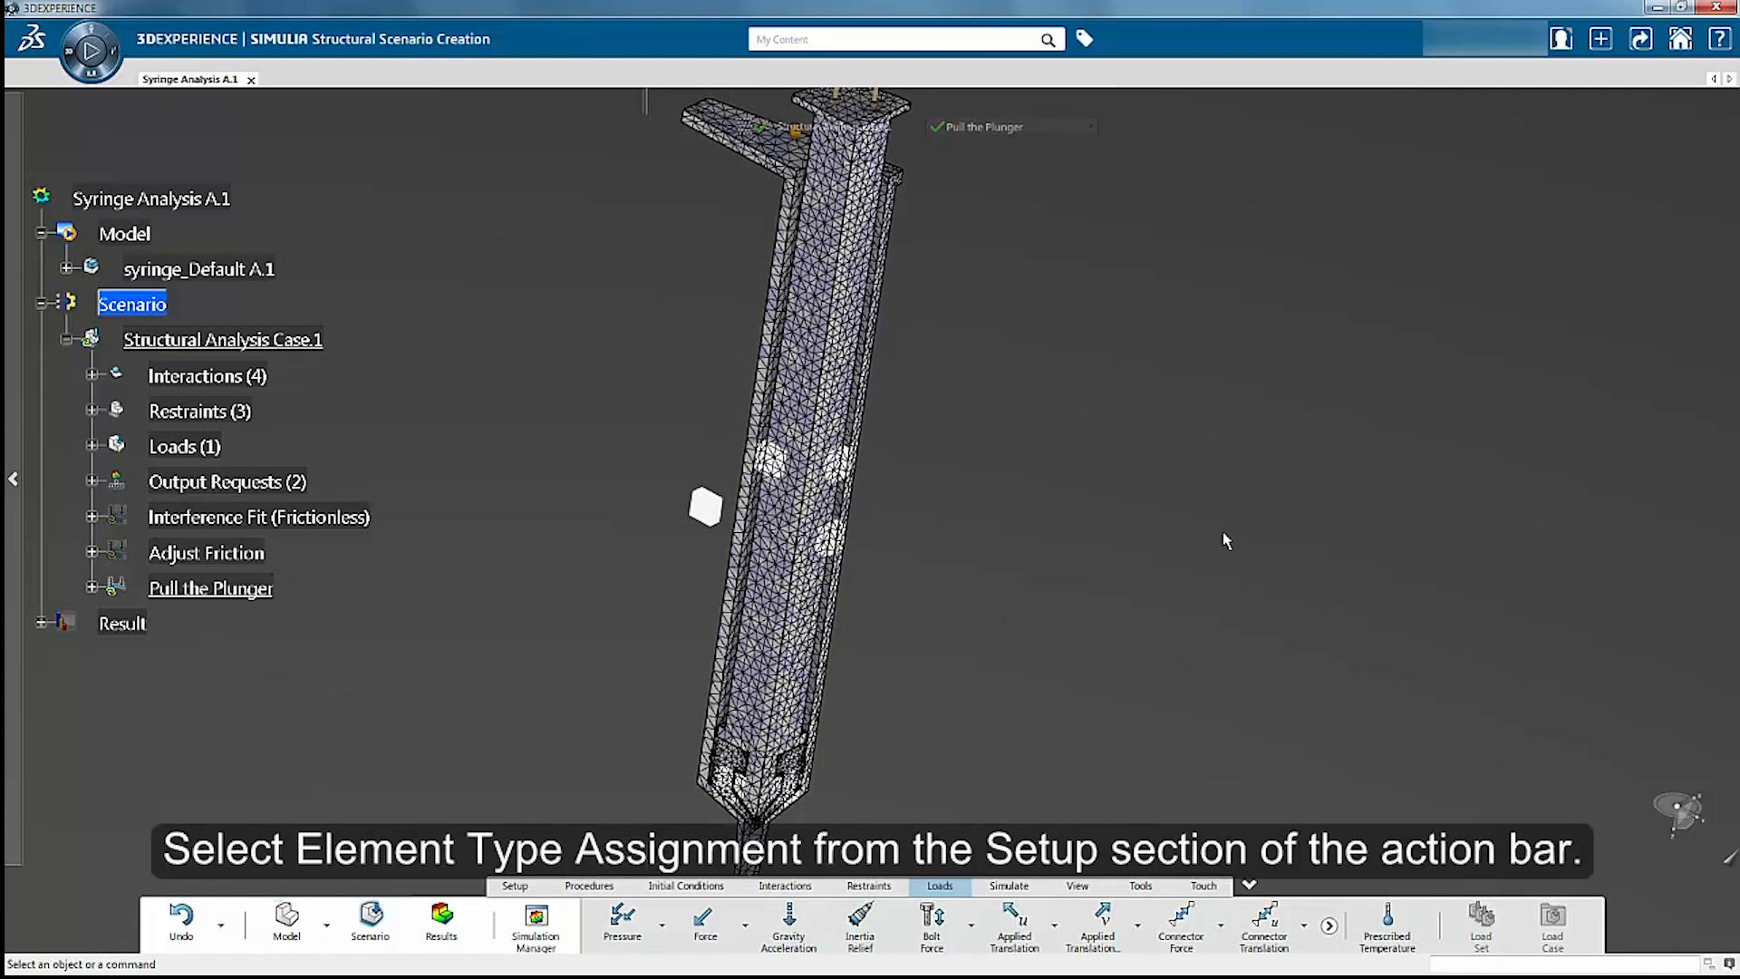
Step: From the Setup commands, begin an Element Type Assignment creating Local Element Type.1
left_click(513, 885)
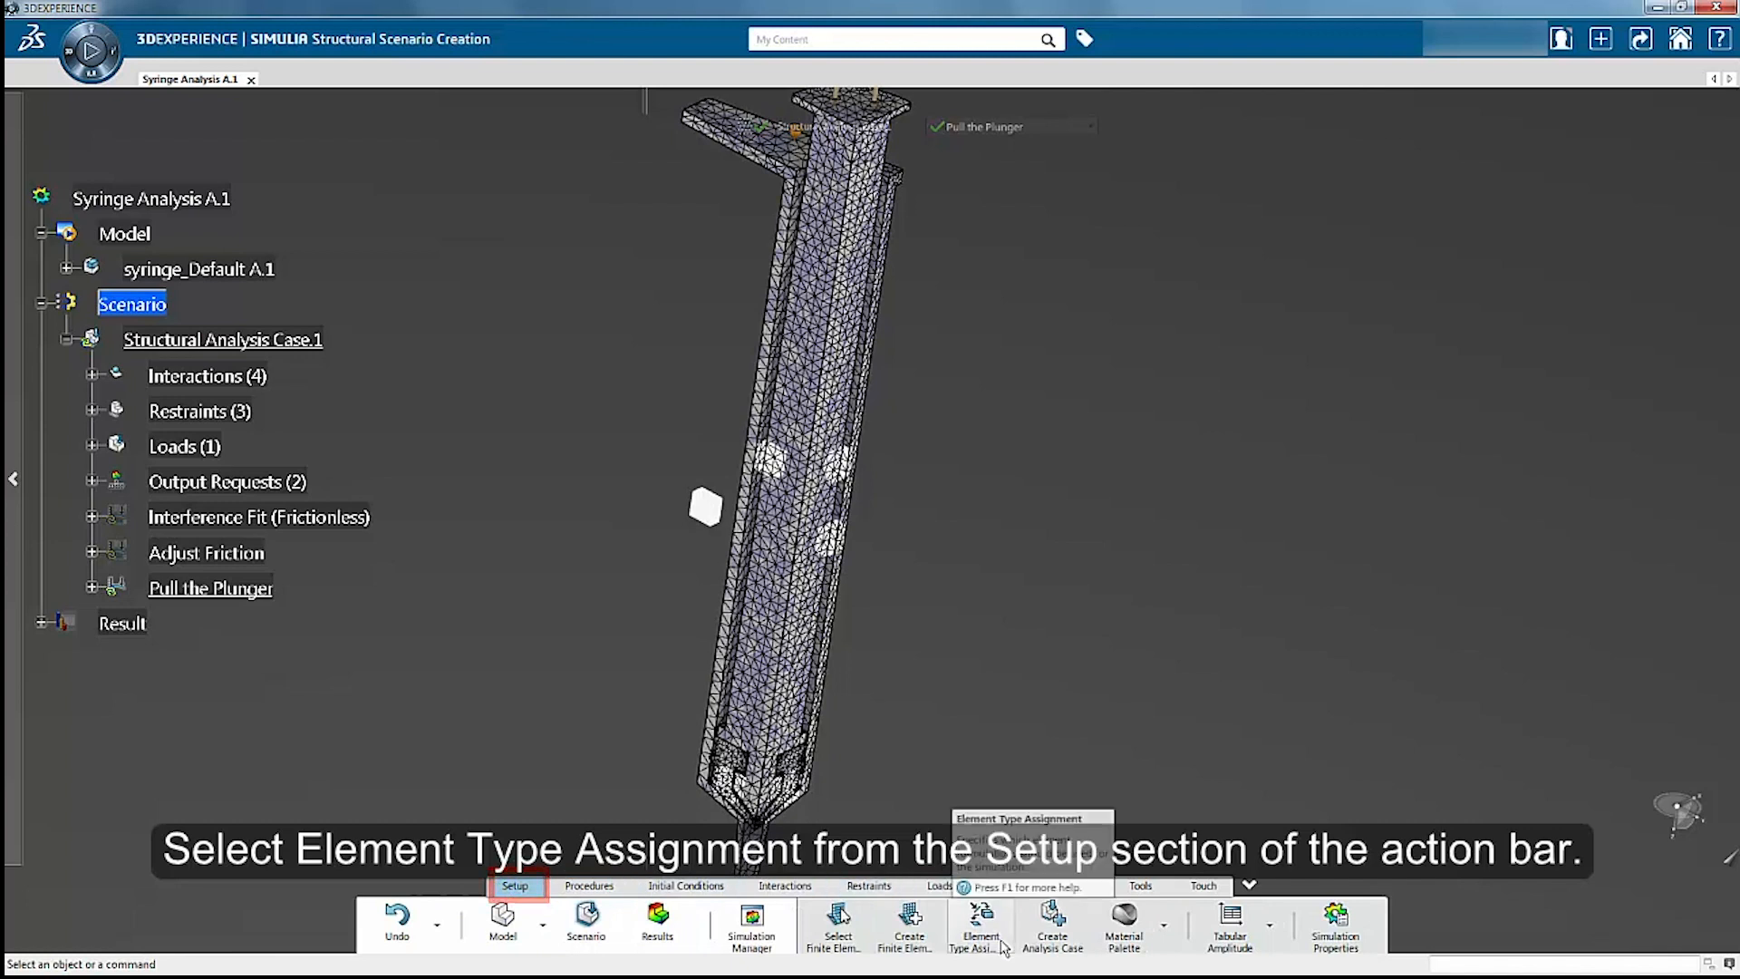
left_click(979, 926)
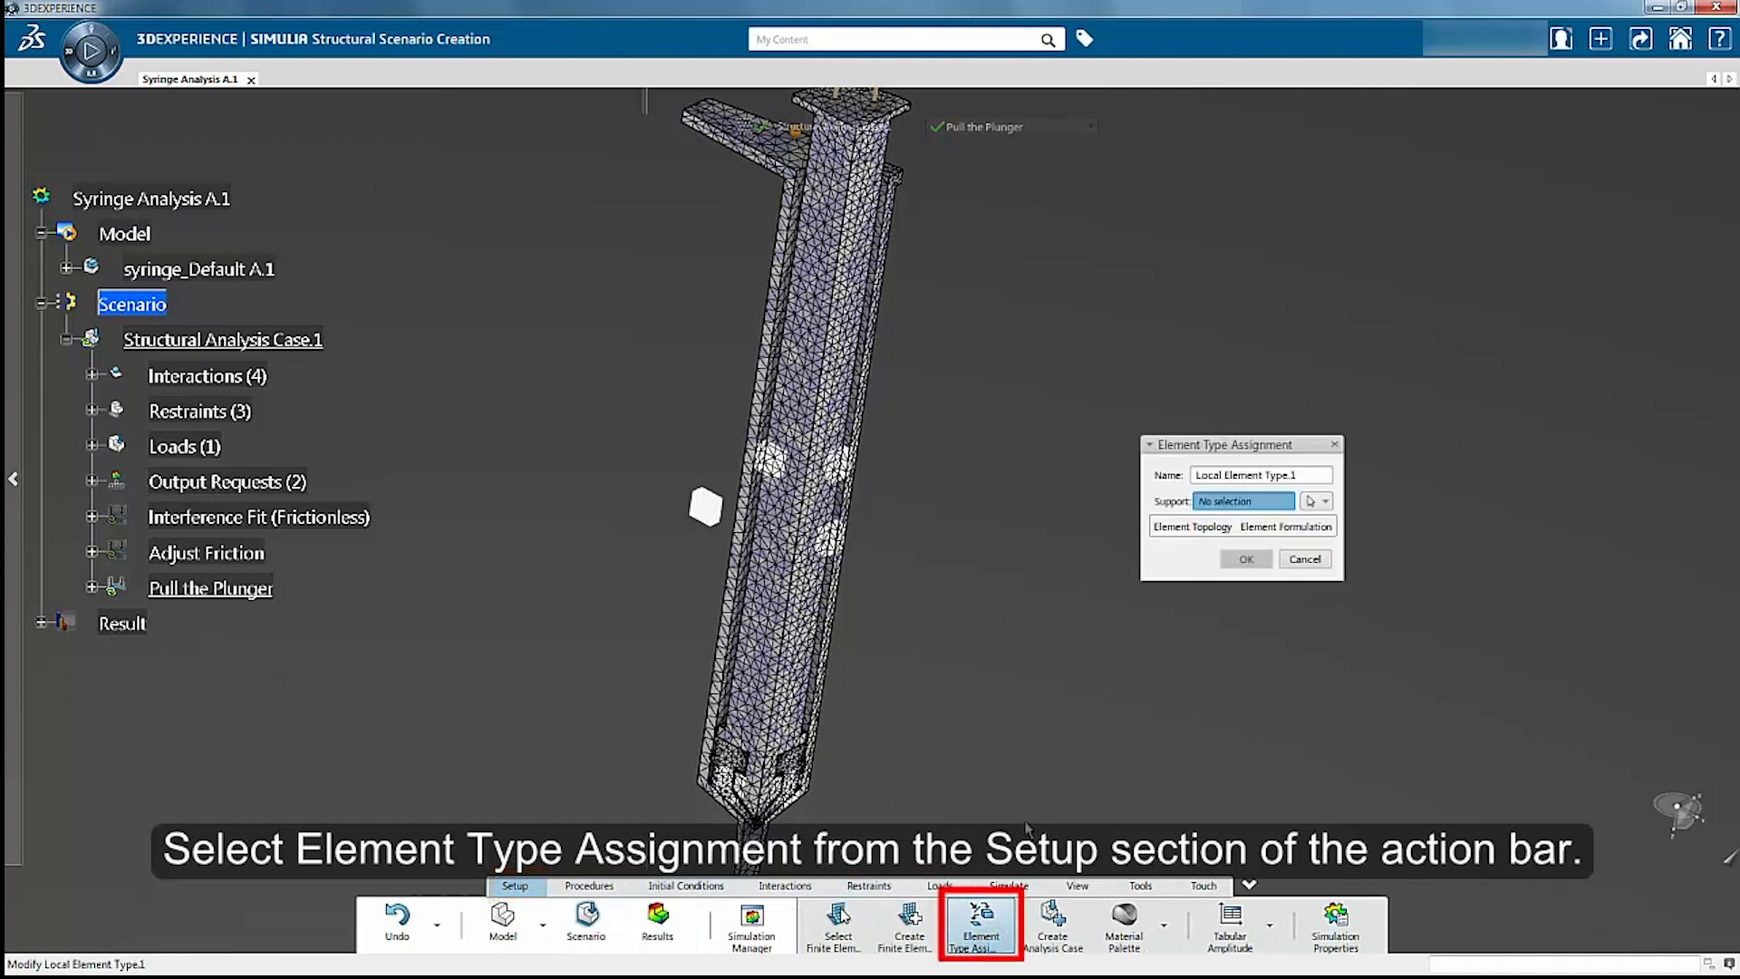
mouse_move(1019, 743)
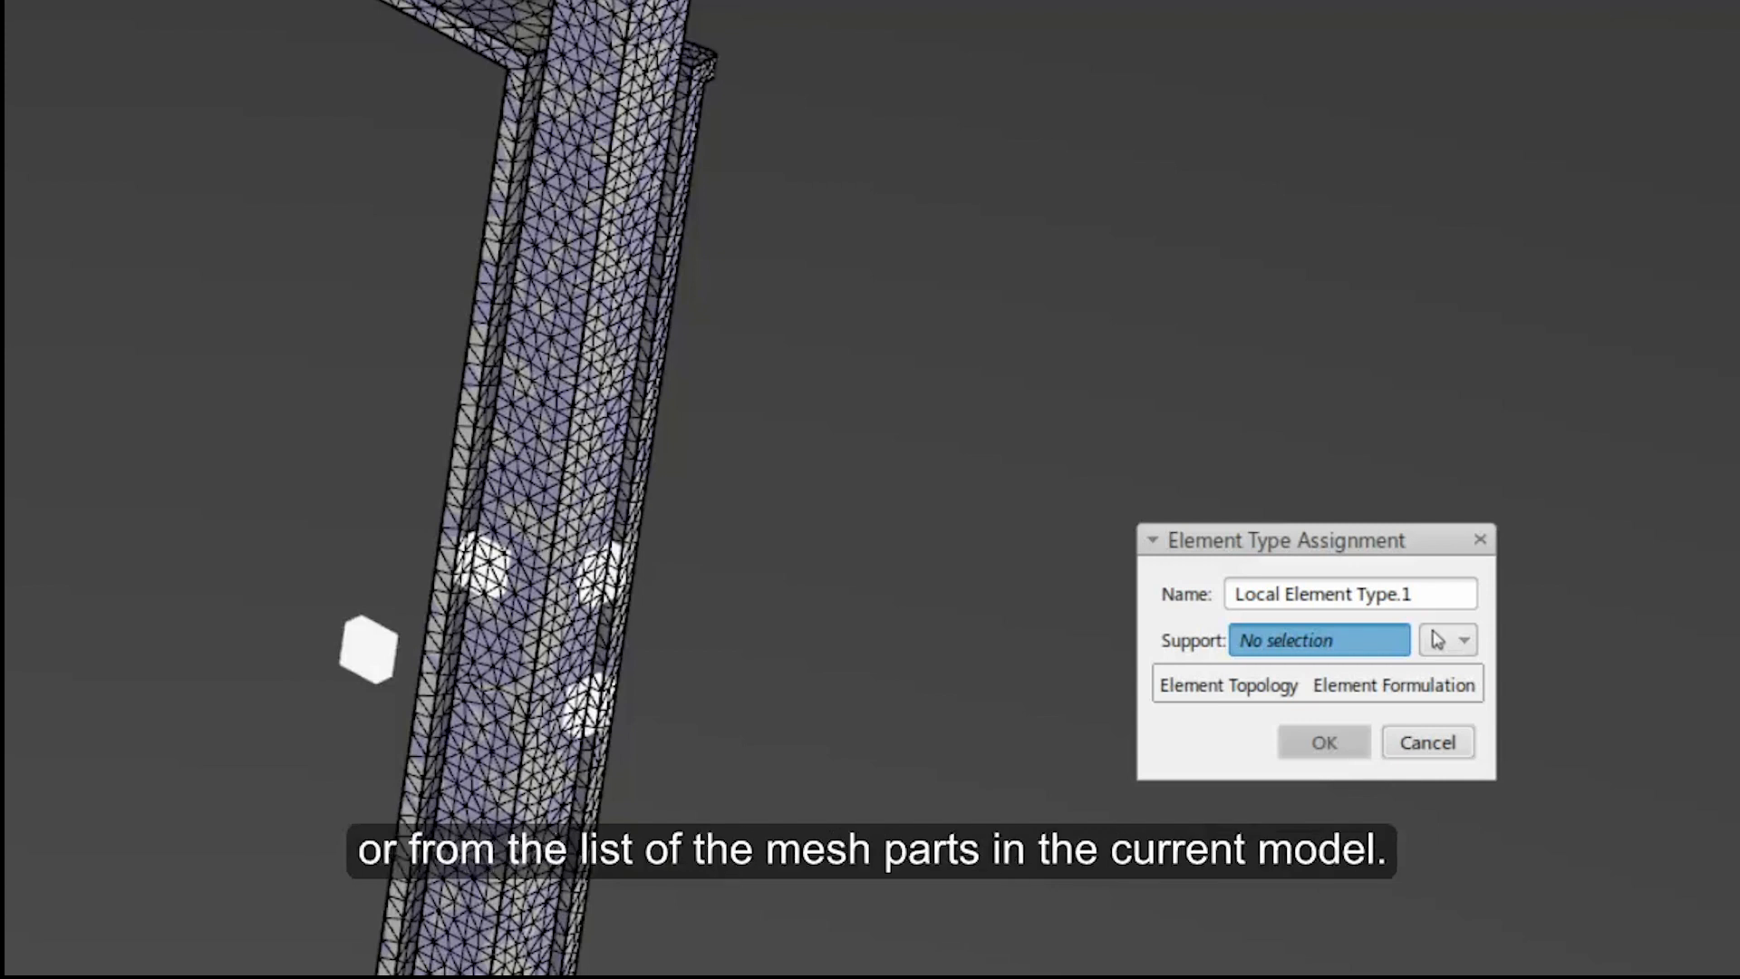
mouse_move(1493, 635)
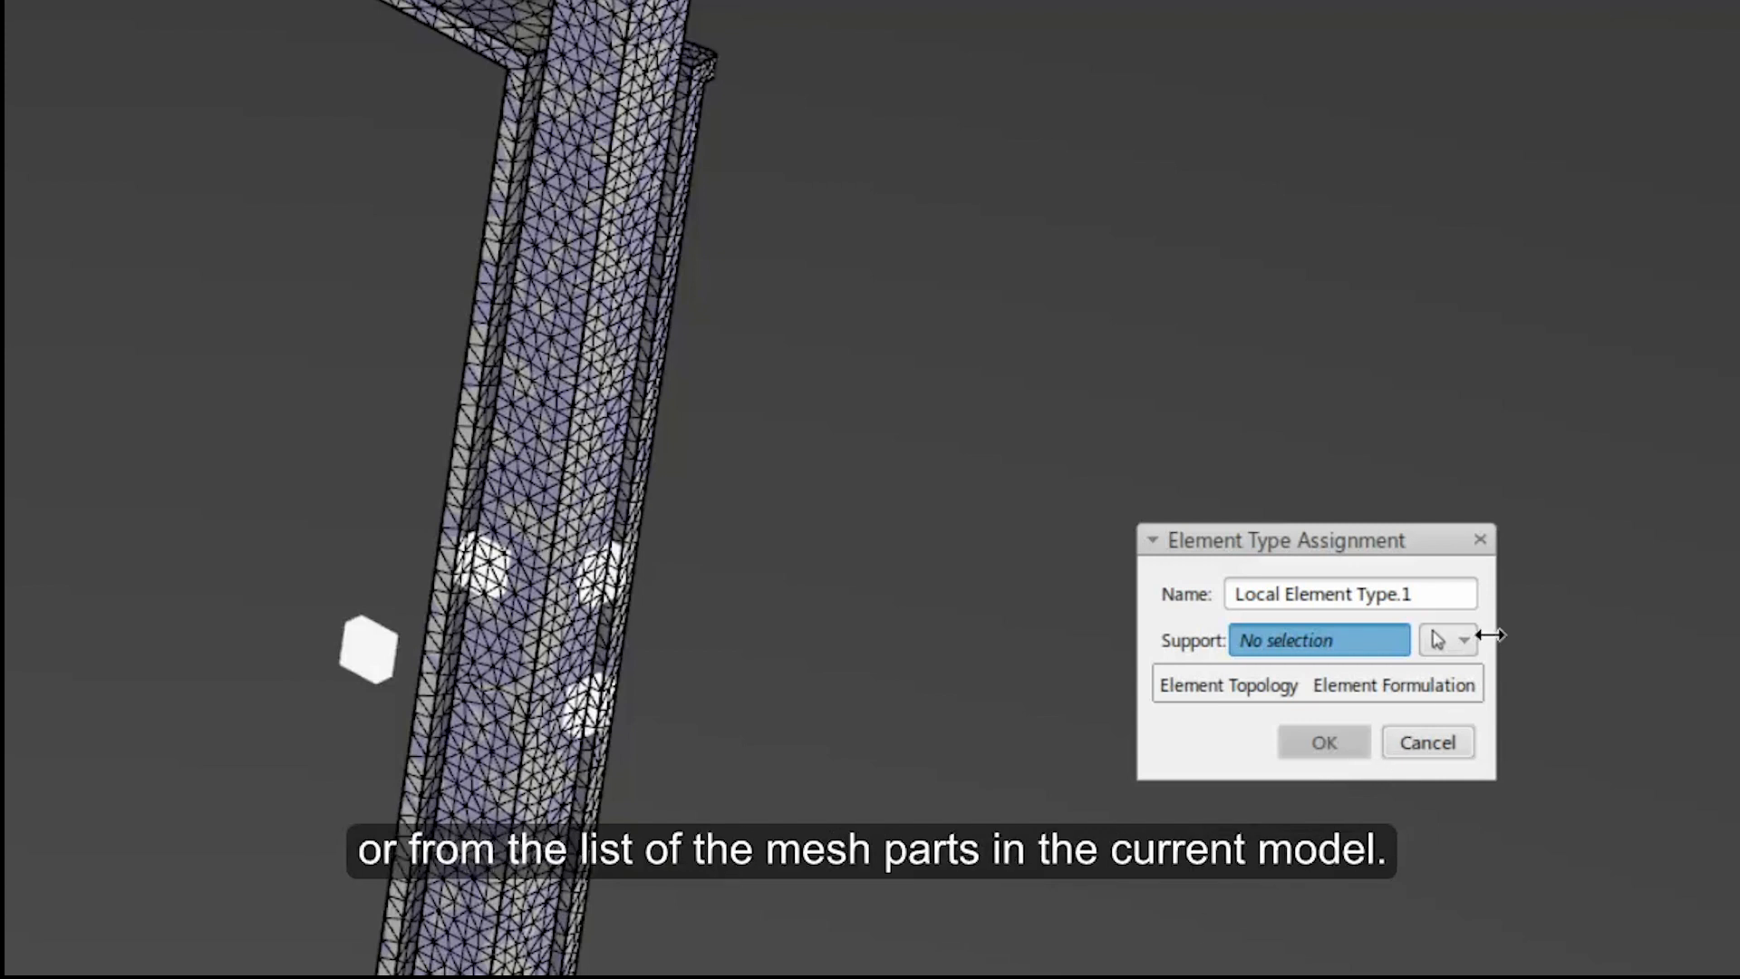
Step: Assign the barrel mesh part as support with parabolic tetrahedron C3D10 formulation
left_click(1465, 638)
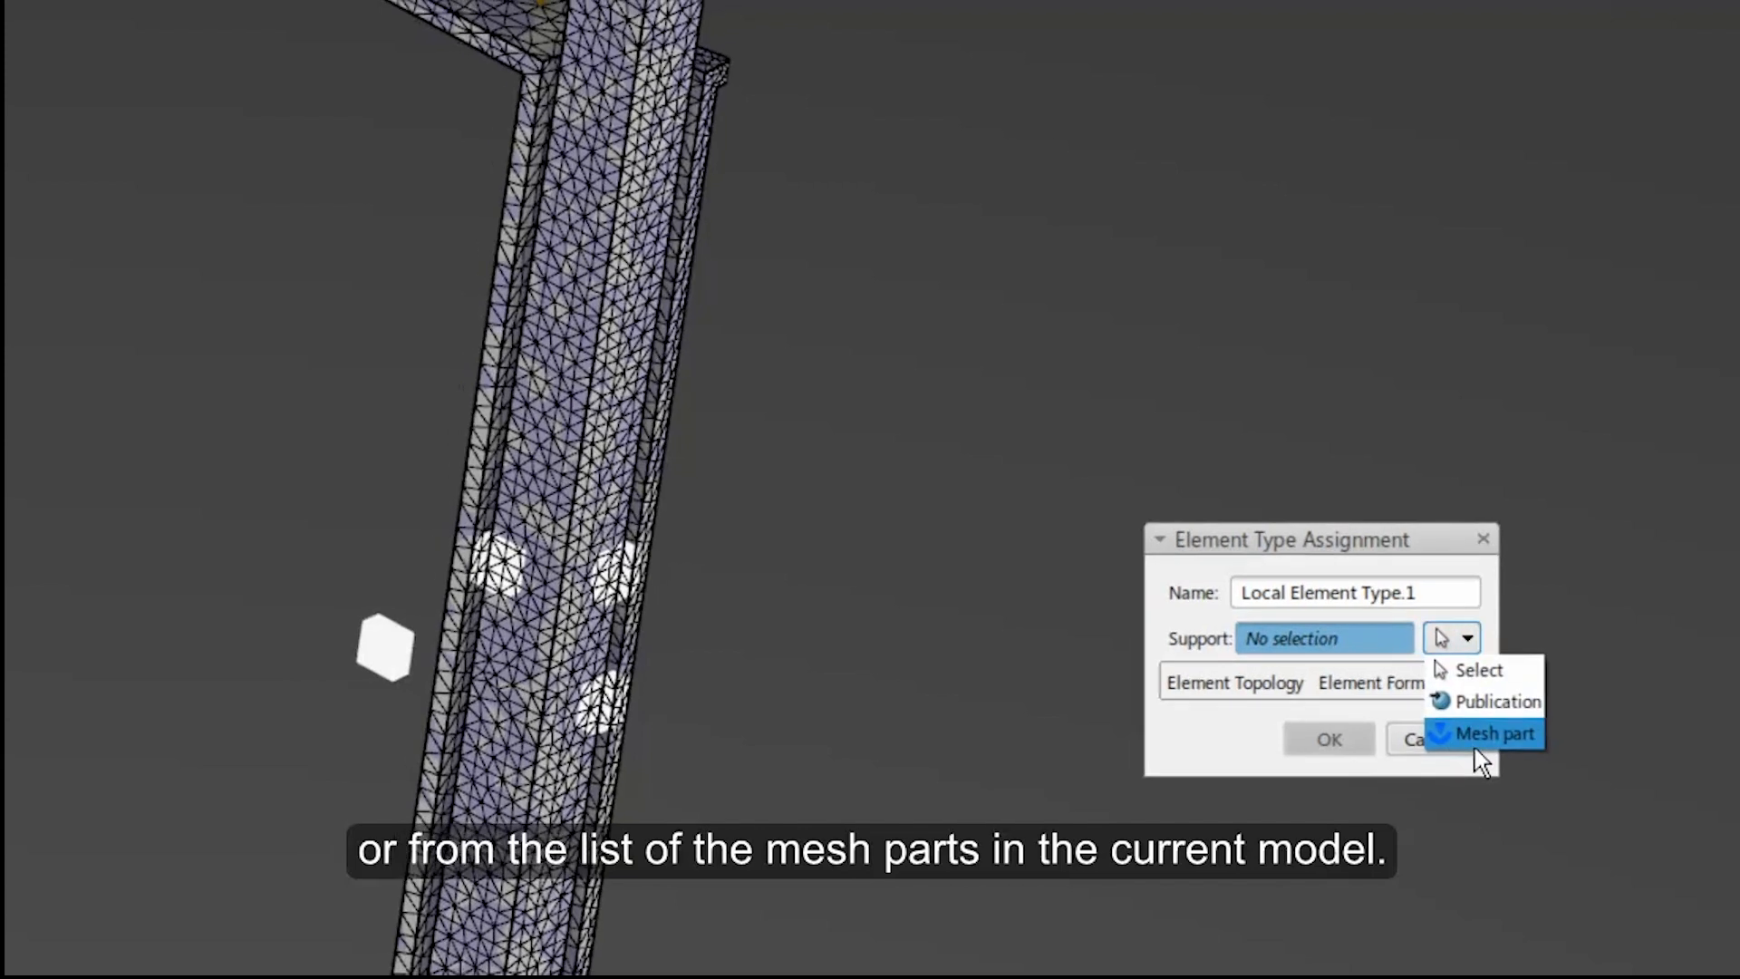
left_click(1498, 734)
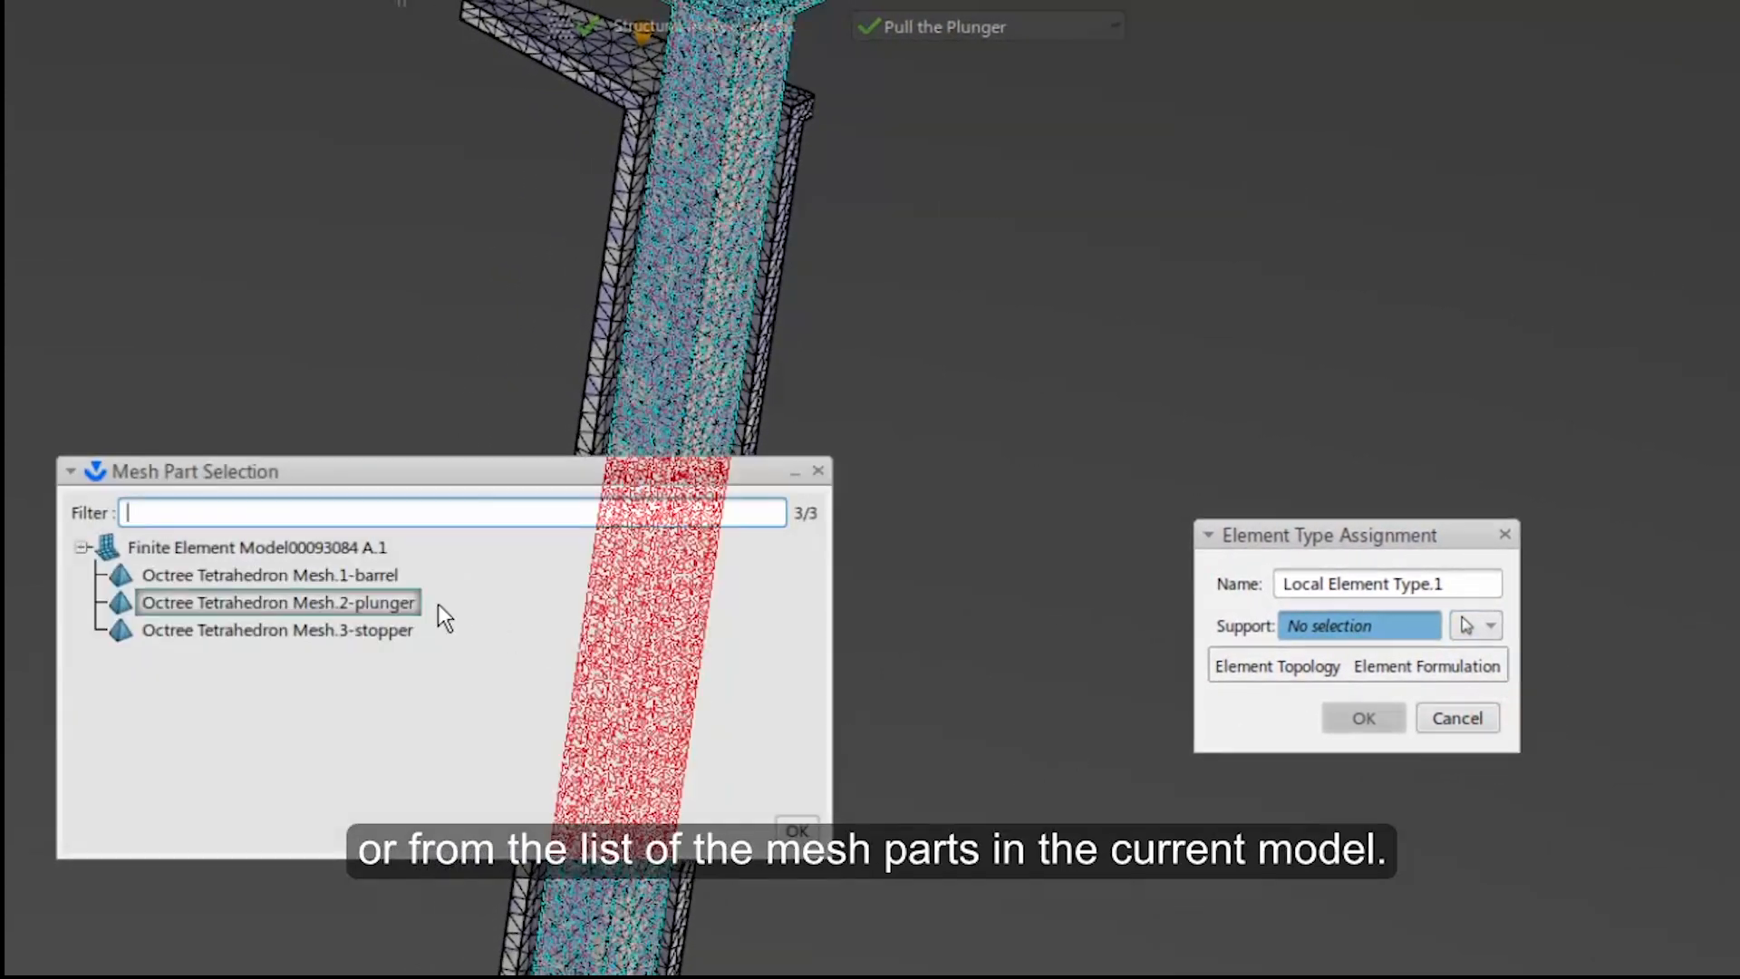
left_click(268, 575)
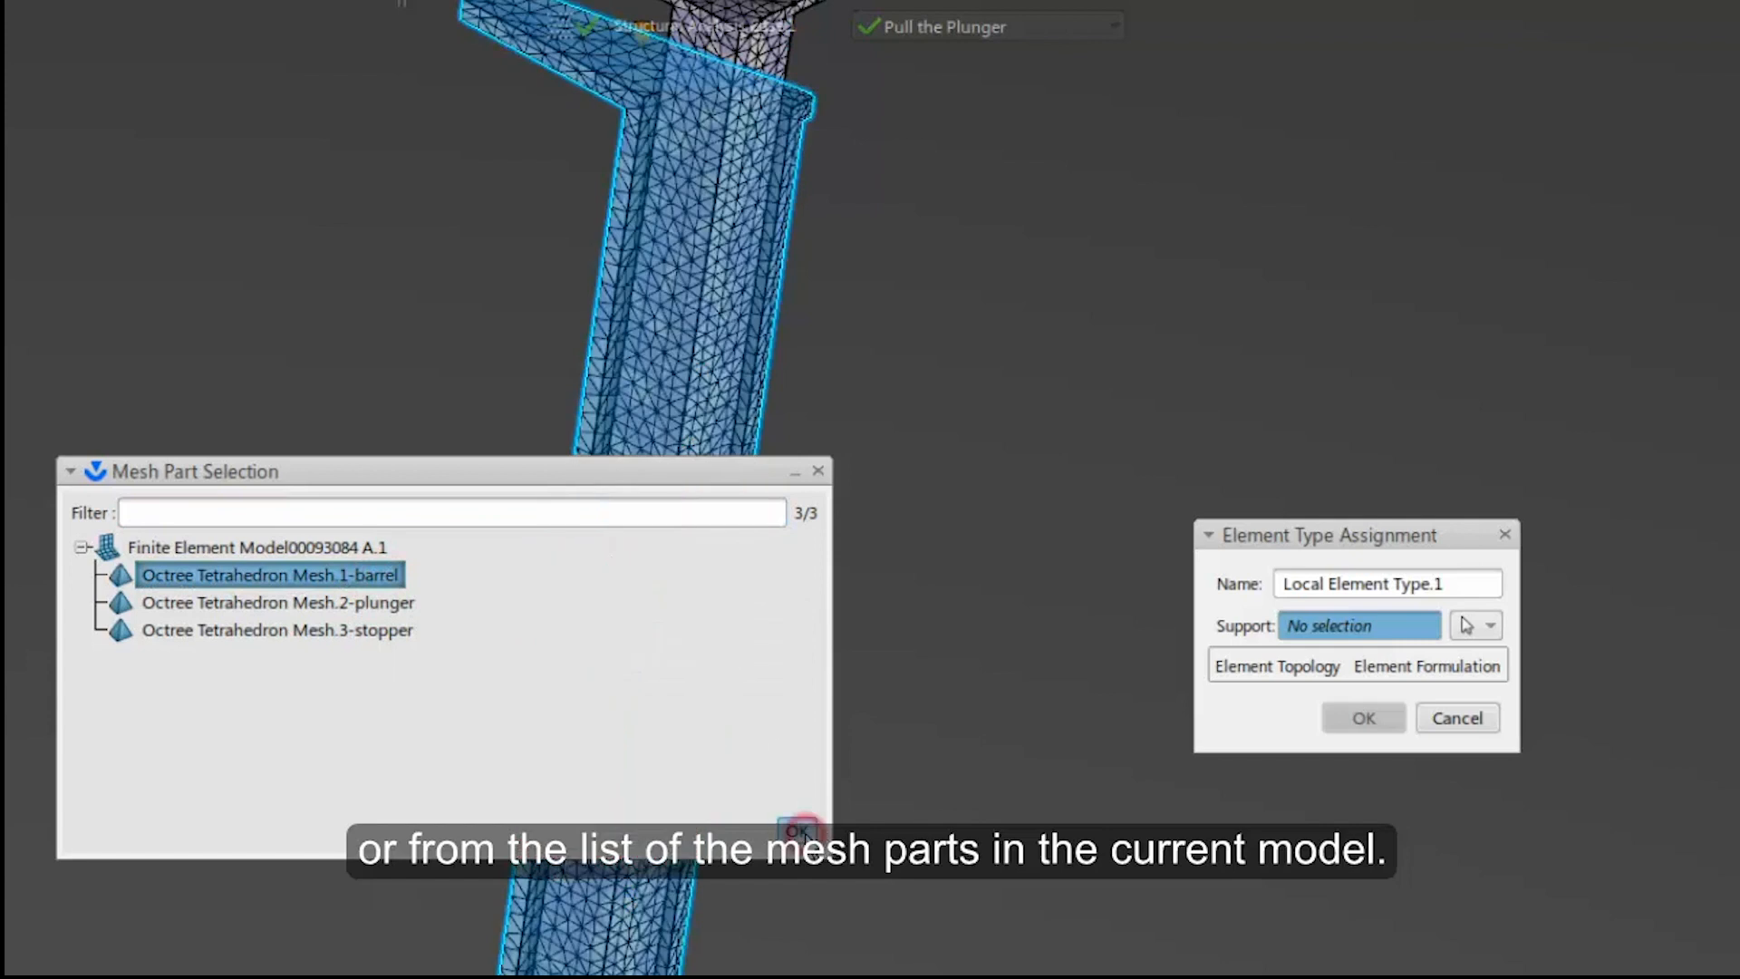
left_click(794, 831)
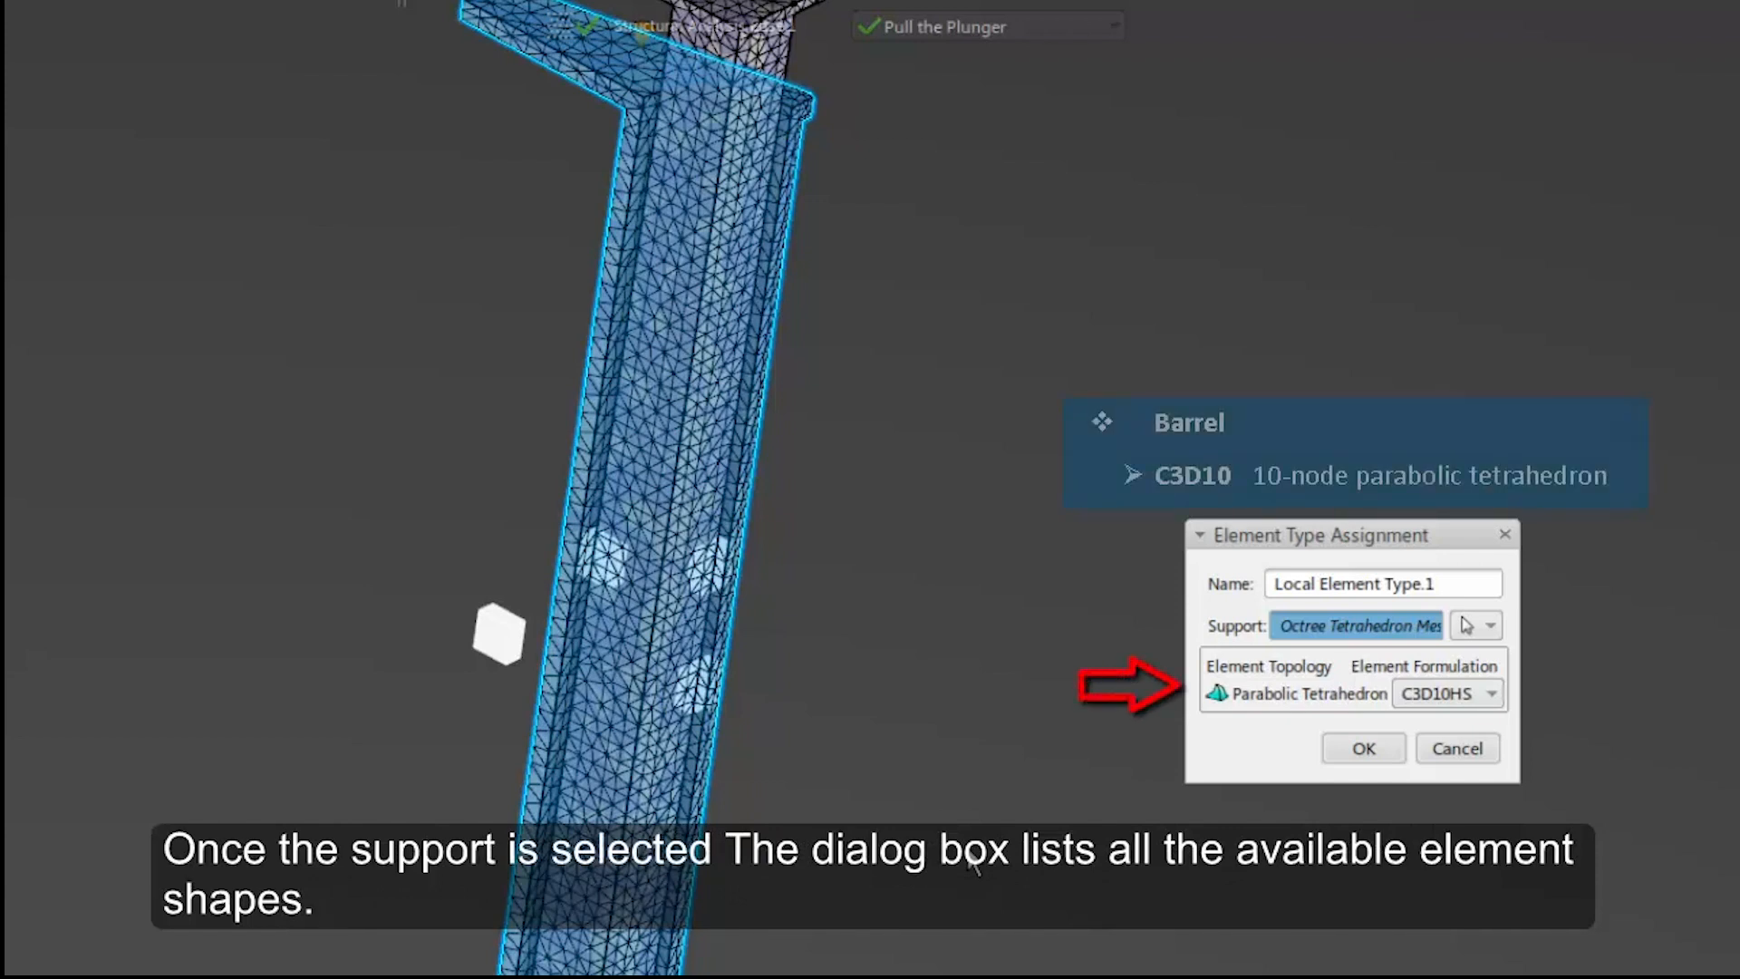
left_click(1489, 692)
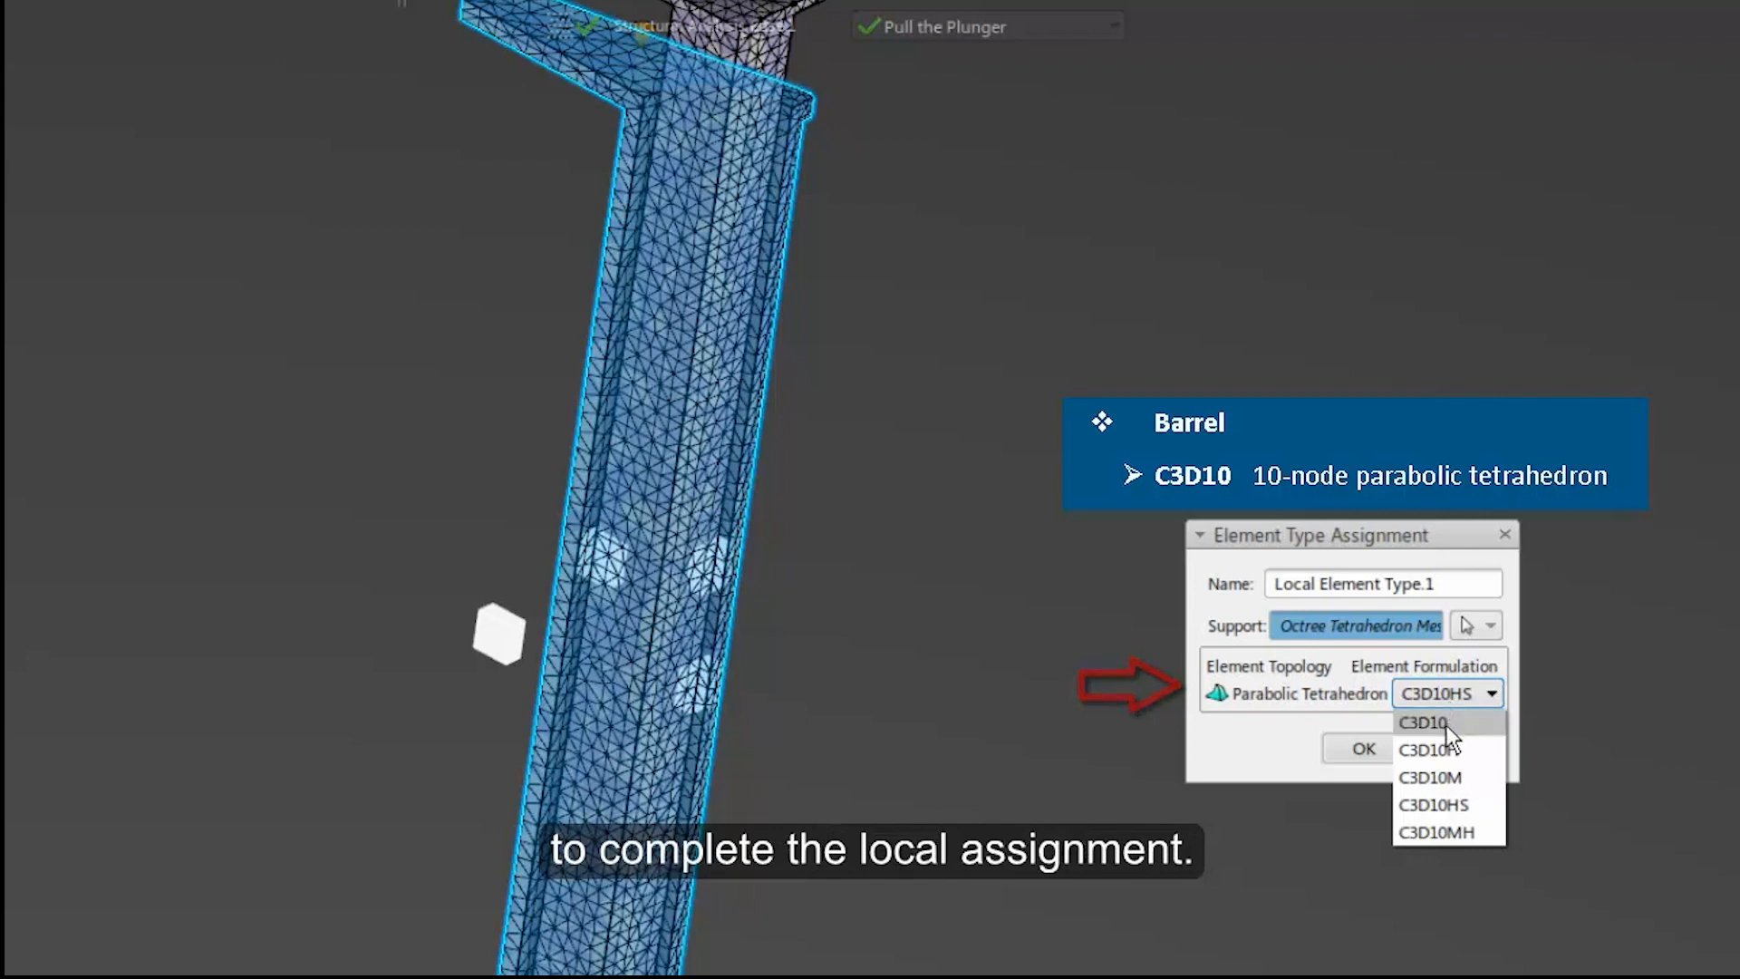
left_click(1423, 721)
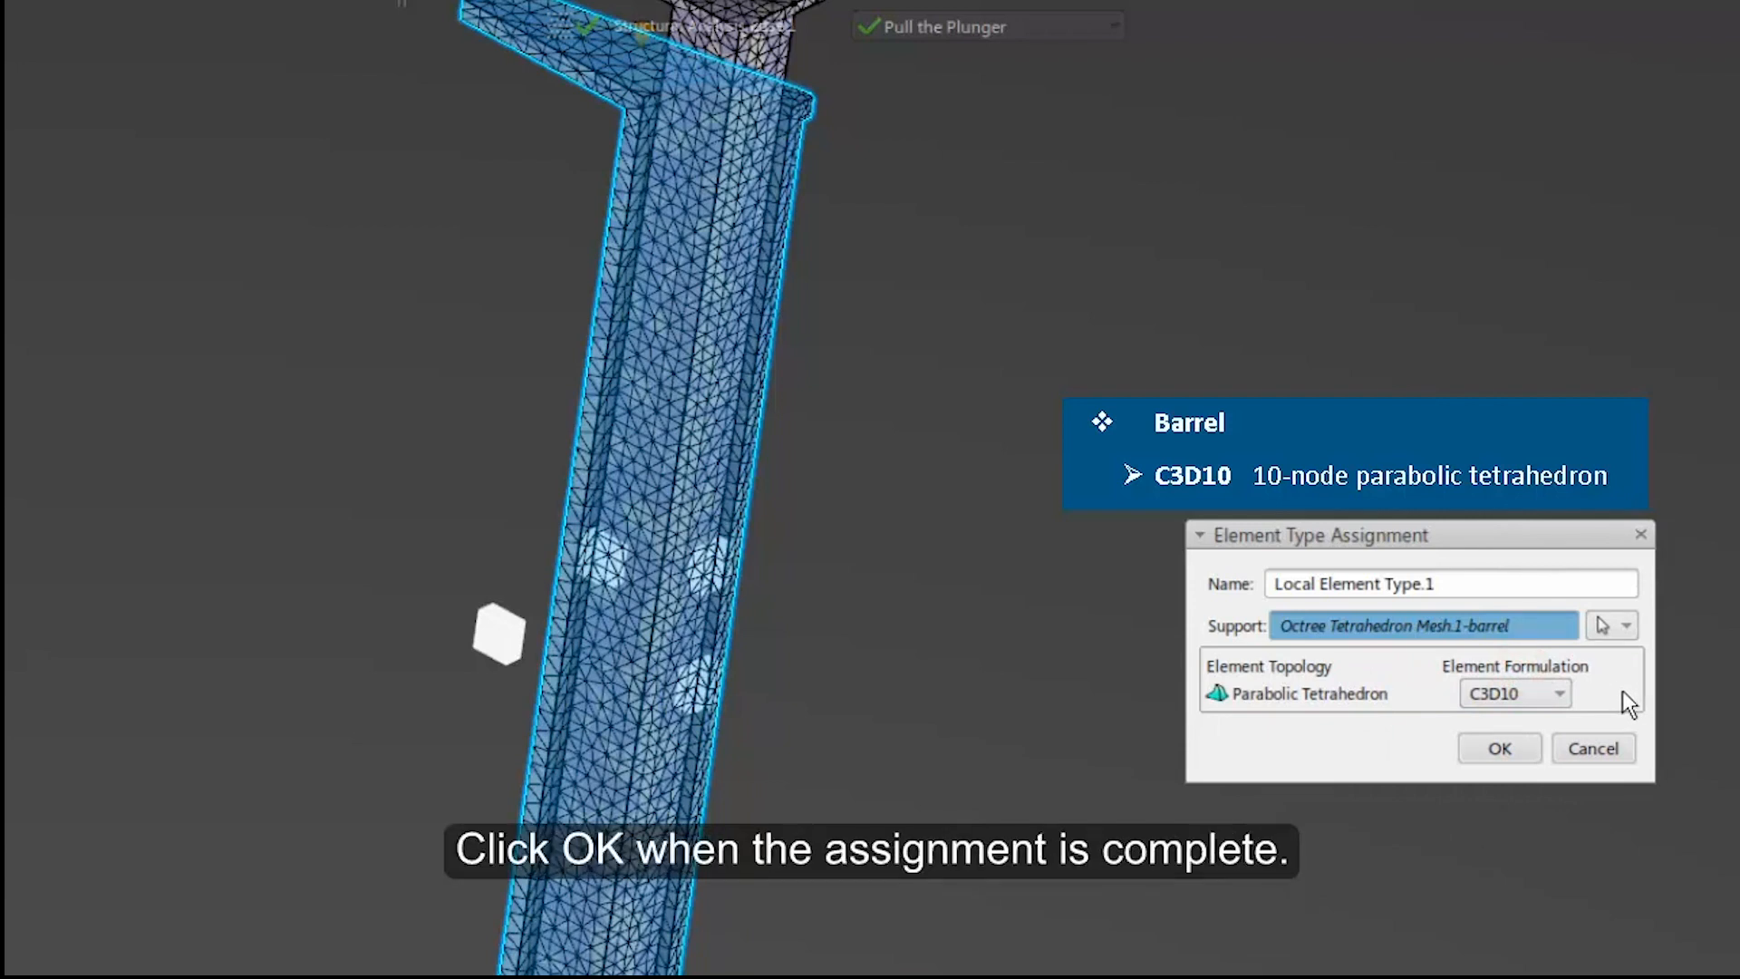
Step: Confirm the barrel assignment, then target the plunger mesh part with C3D10 formulation as Local Element Type.2
left_click(1498, 747)
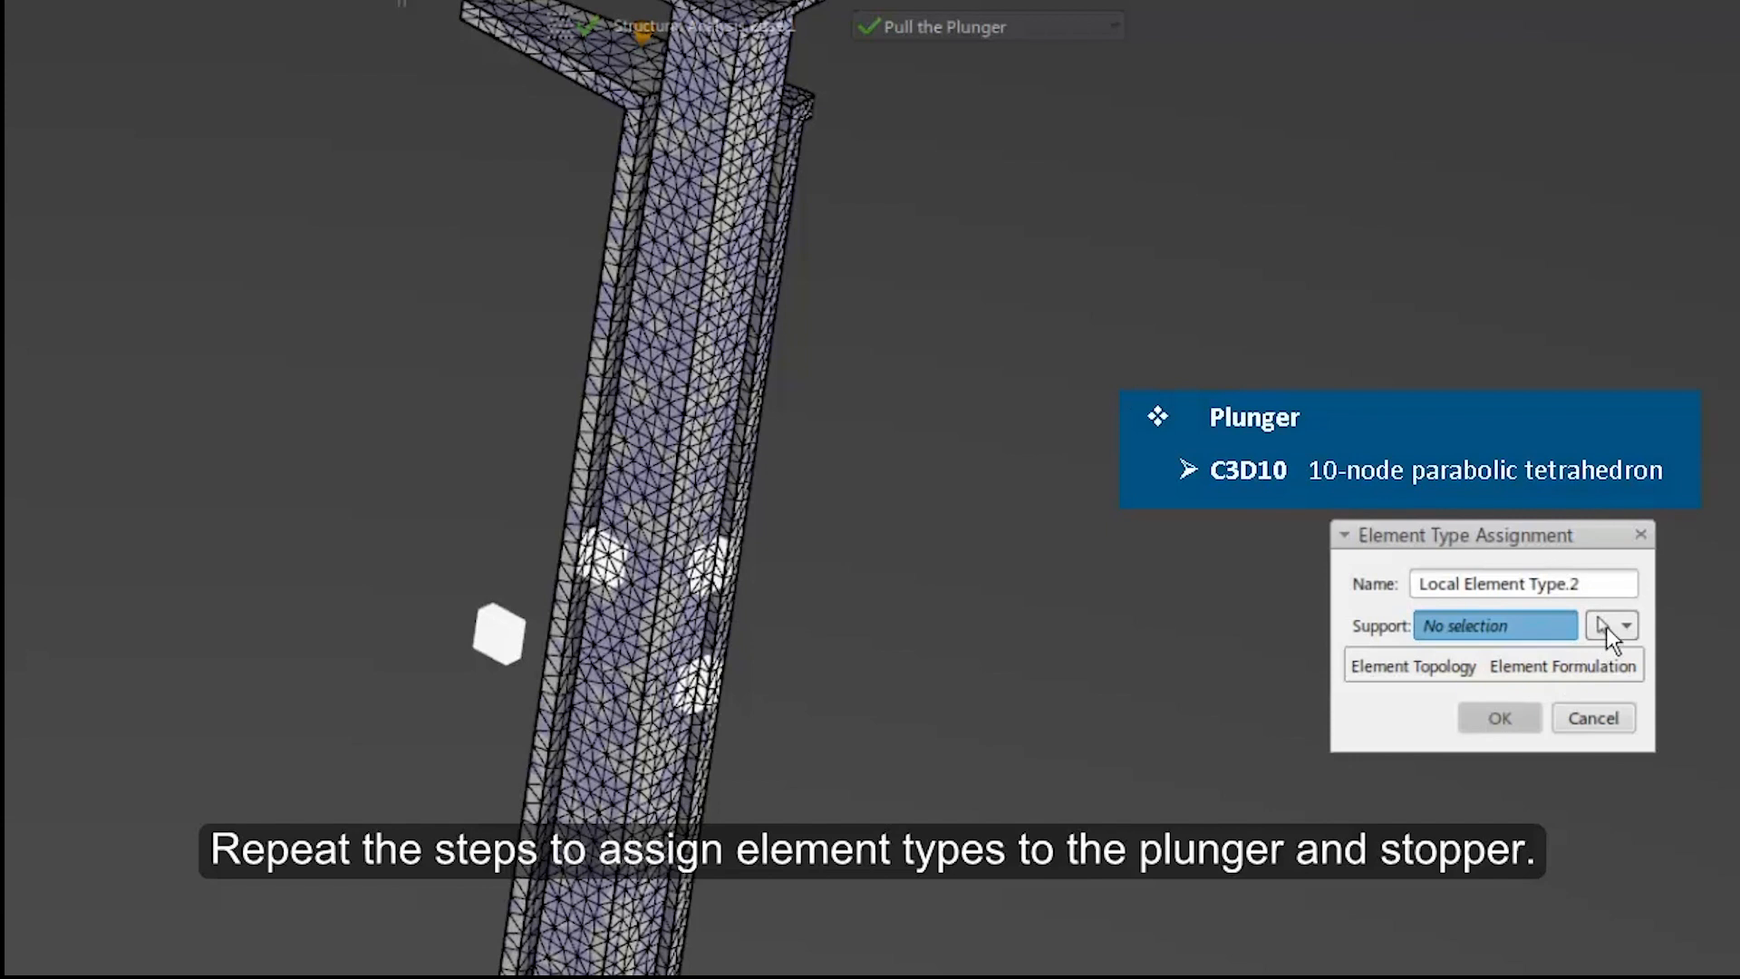
left_click(1626, 624)
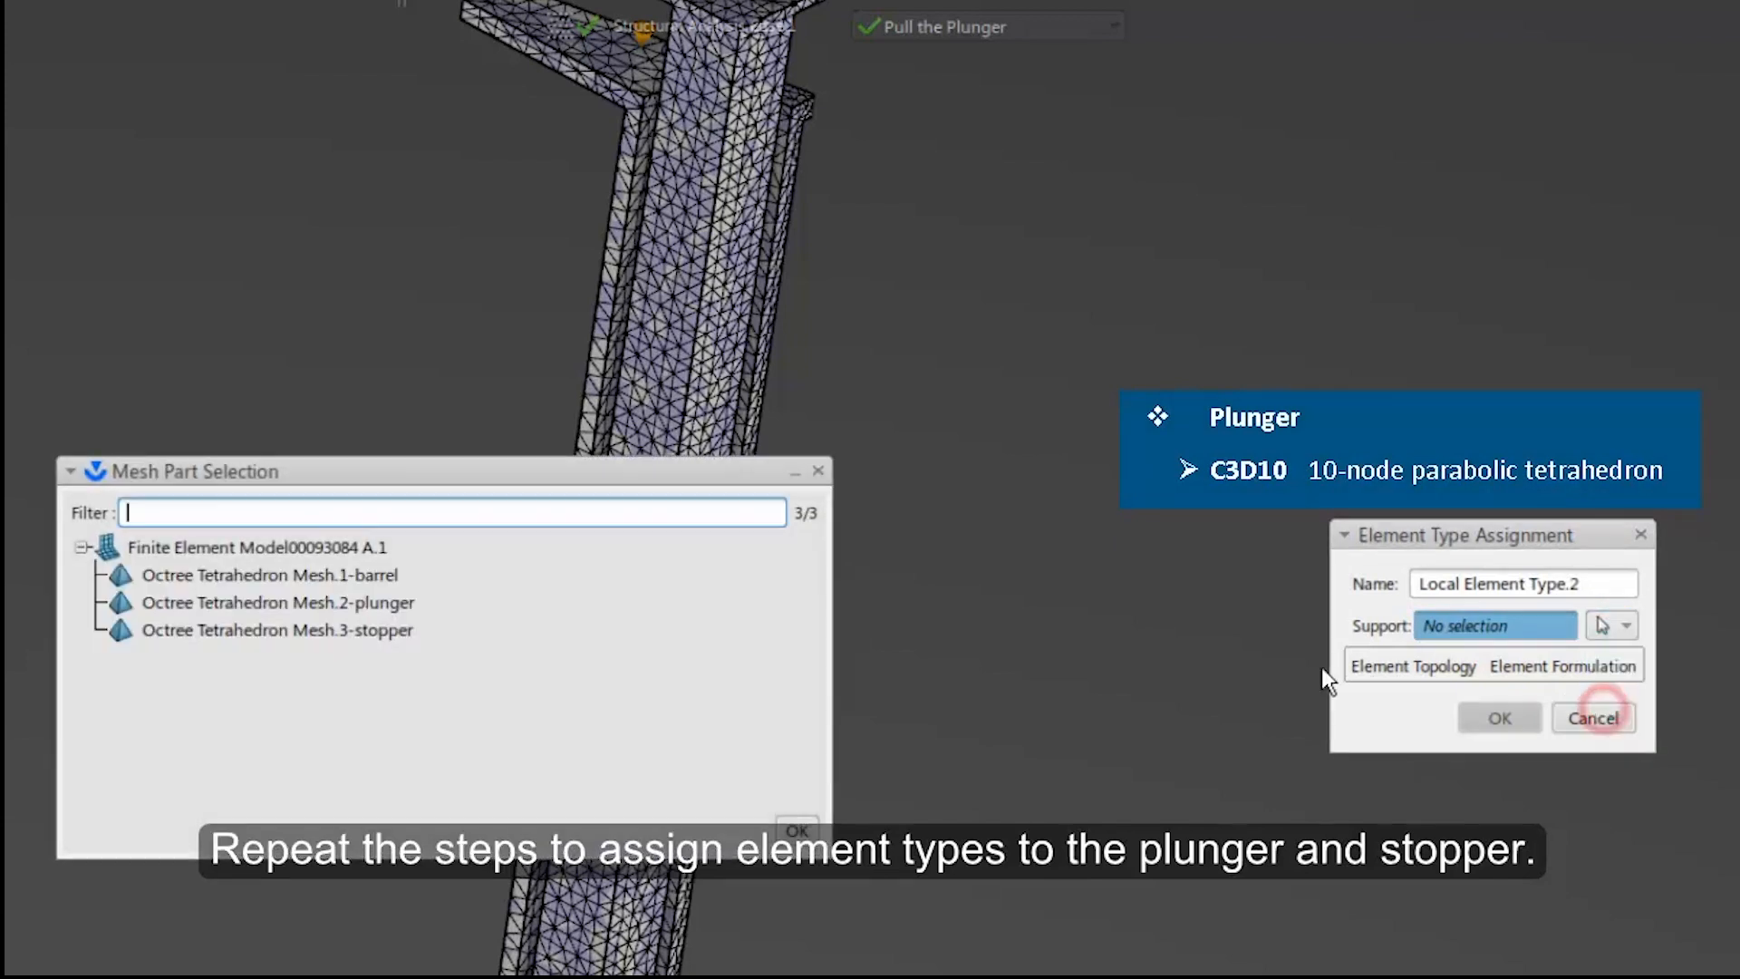
left_click(277, 602)
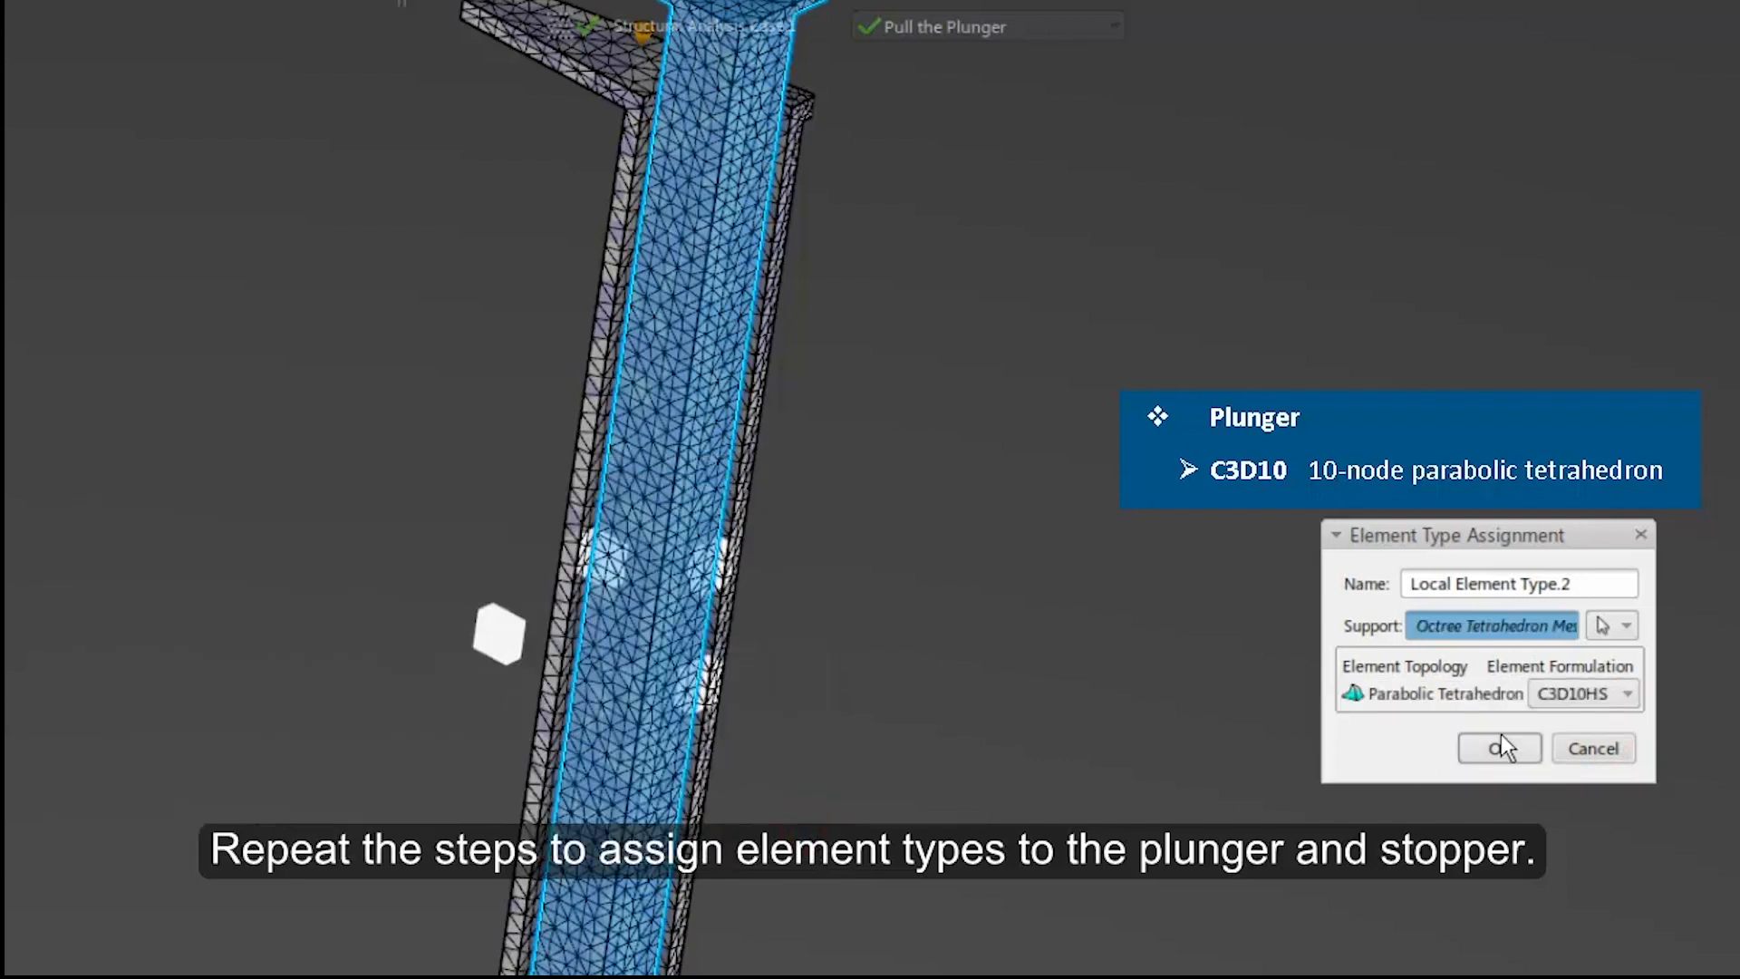
left_click(1626, 692)
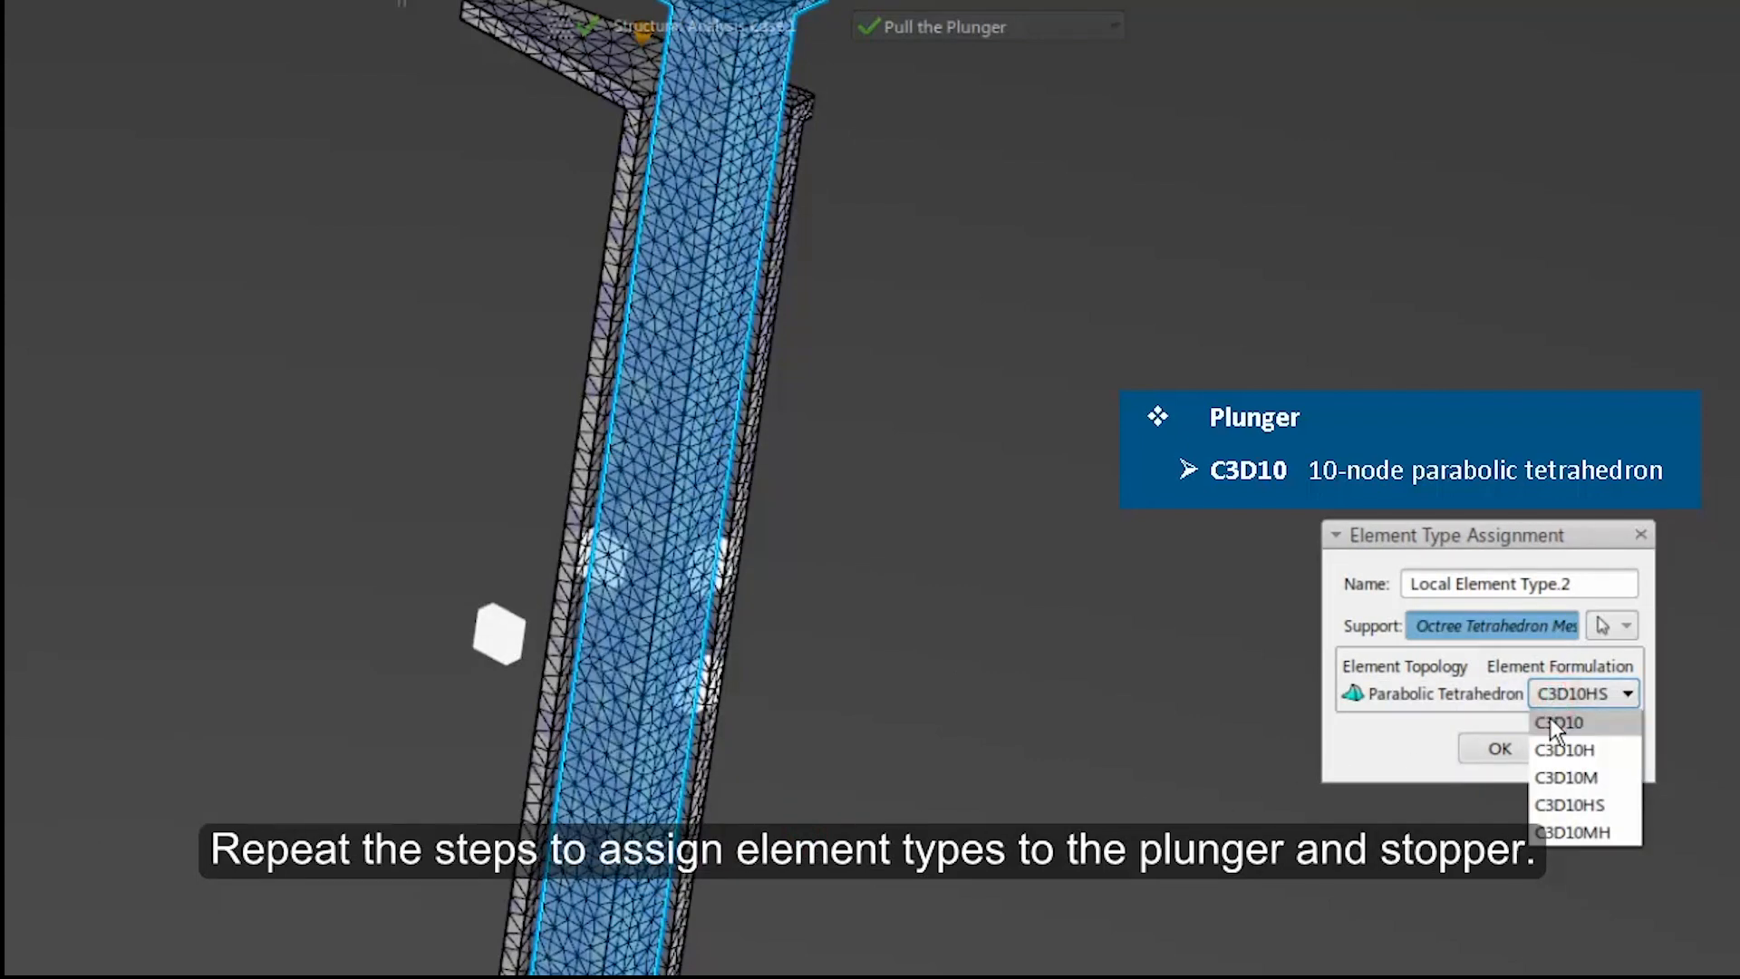
left_click(1559, 722)
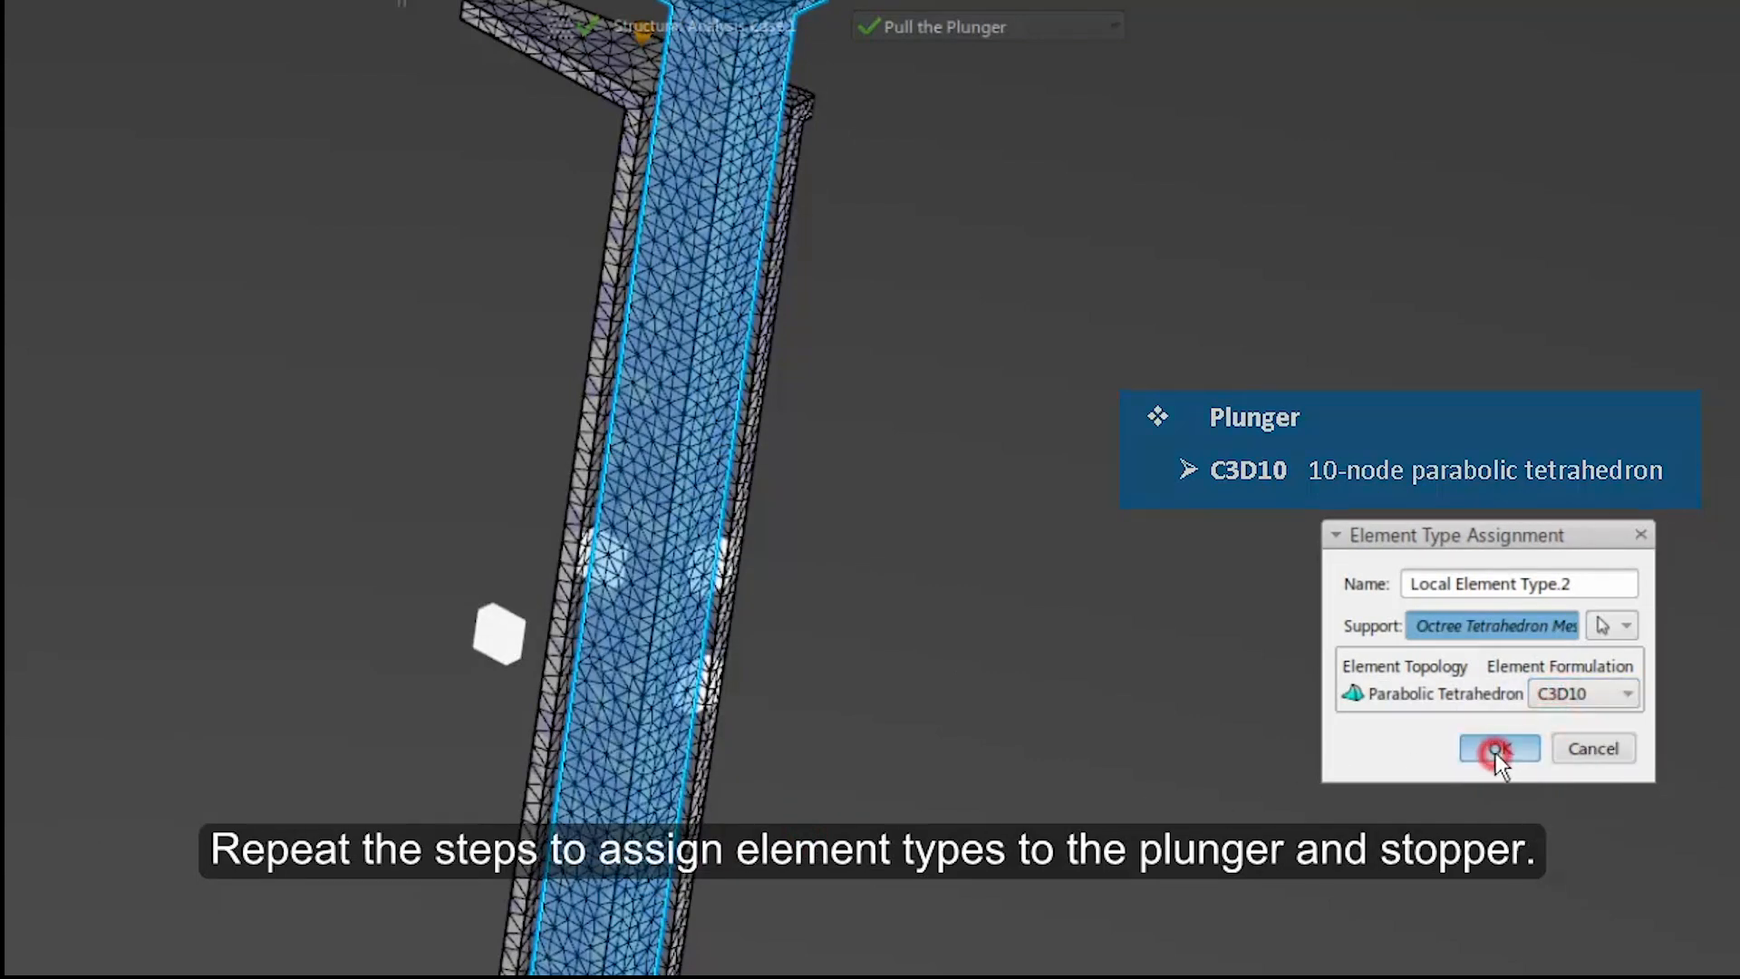
Step: Confirm the plunger assignment, then give the stopper mesh C3D10H formulation as Local Element Type.3 and confirm it
left_click(1498, 748)
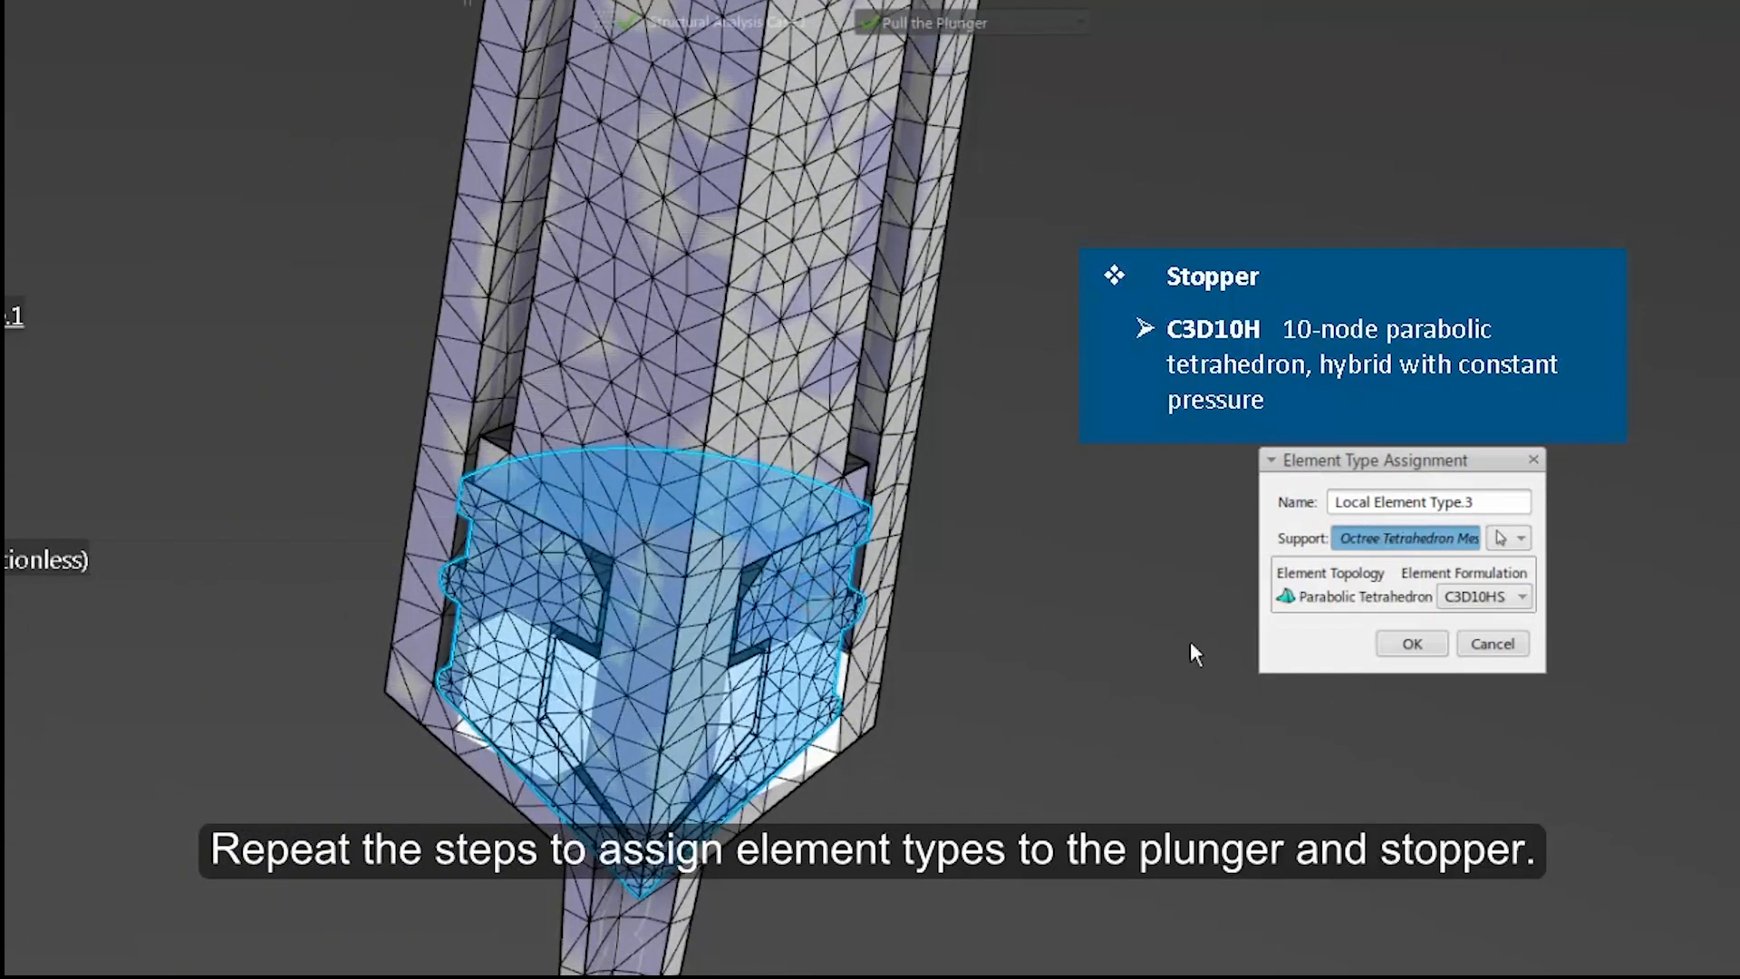
left_click(1522, 597)
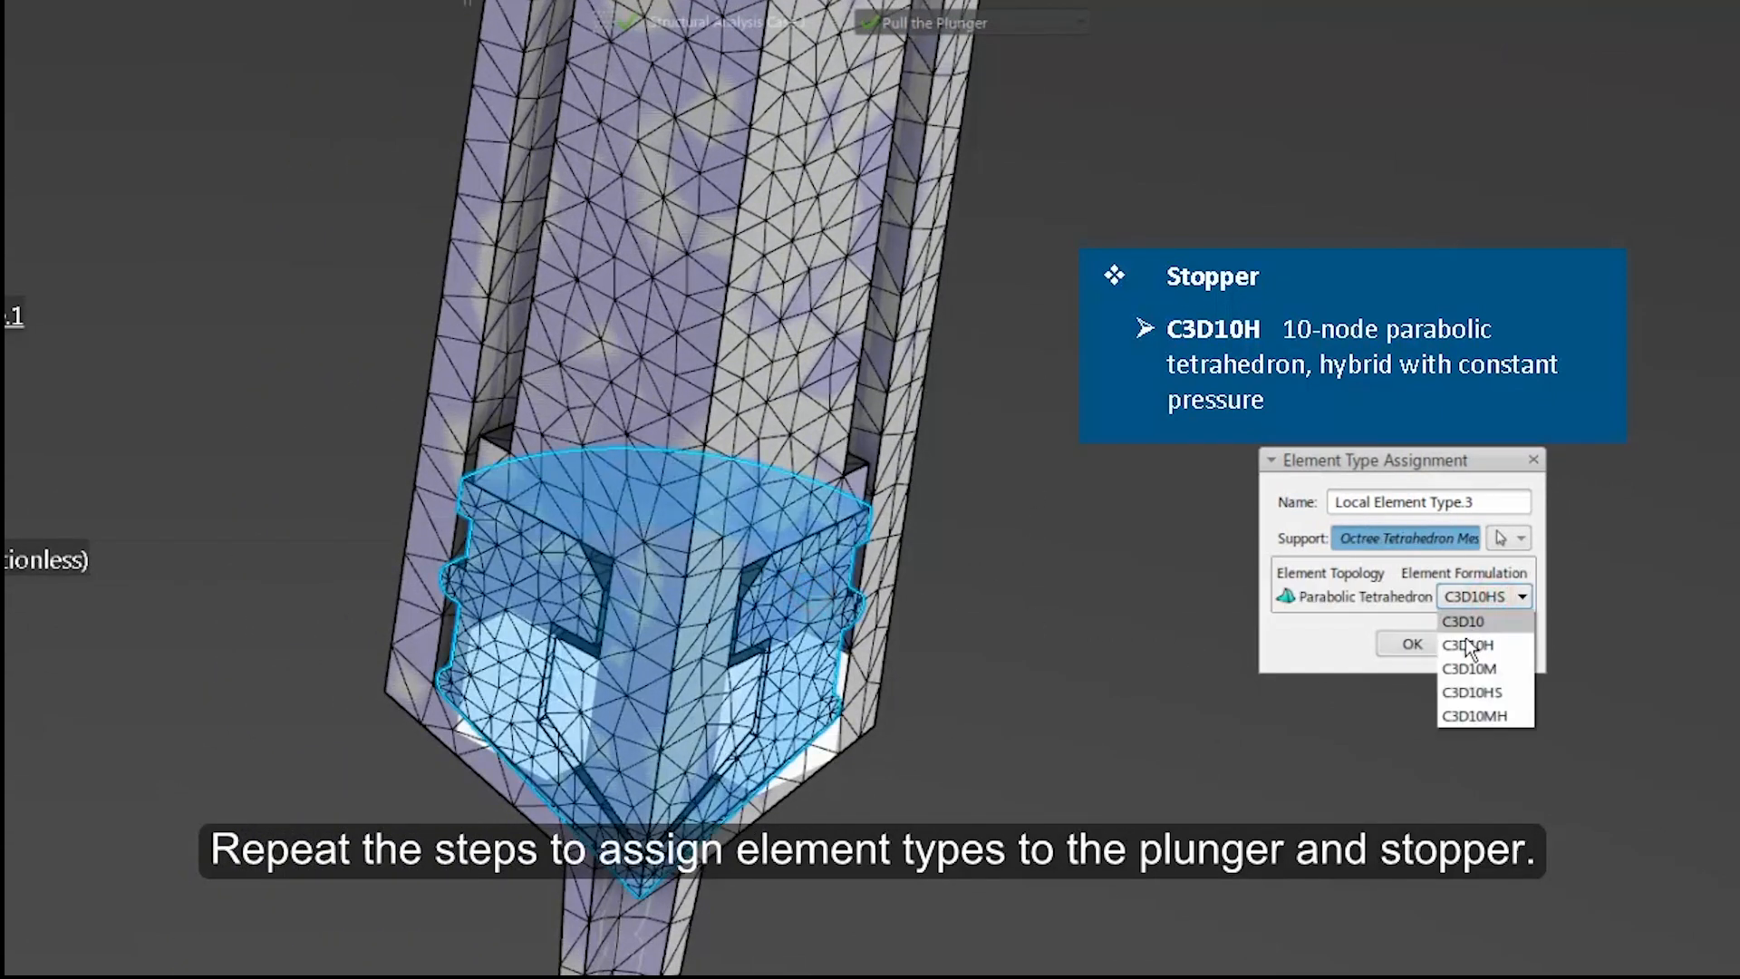
left_click(1467, 644)
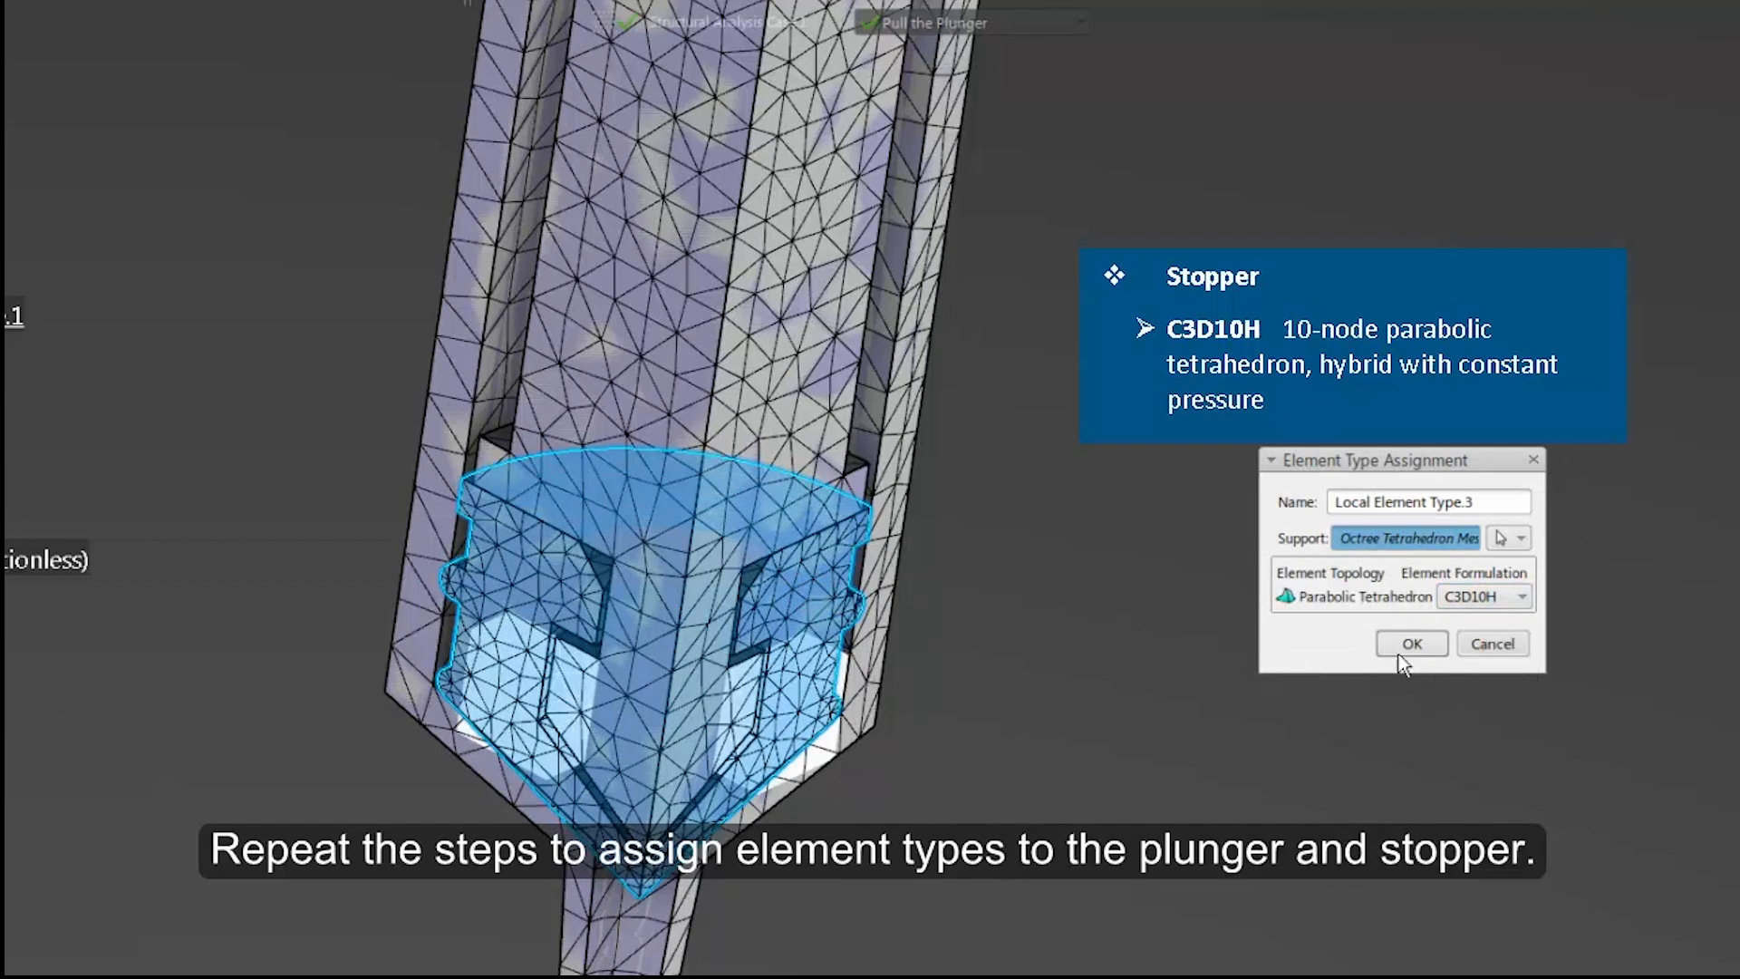
left_click(1410, 643)
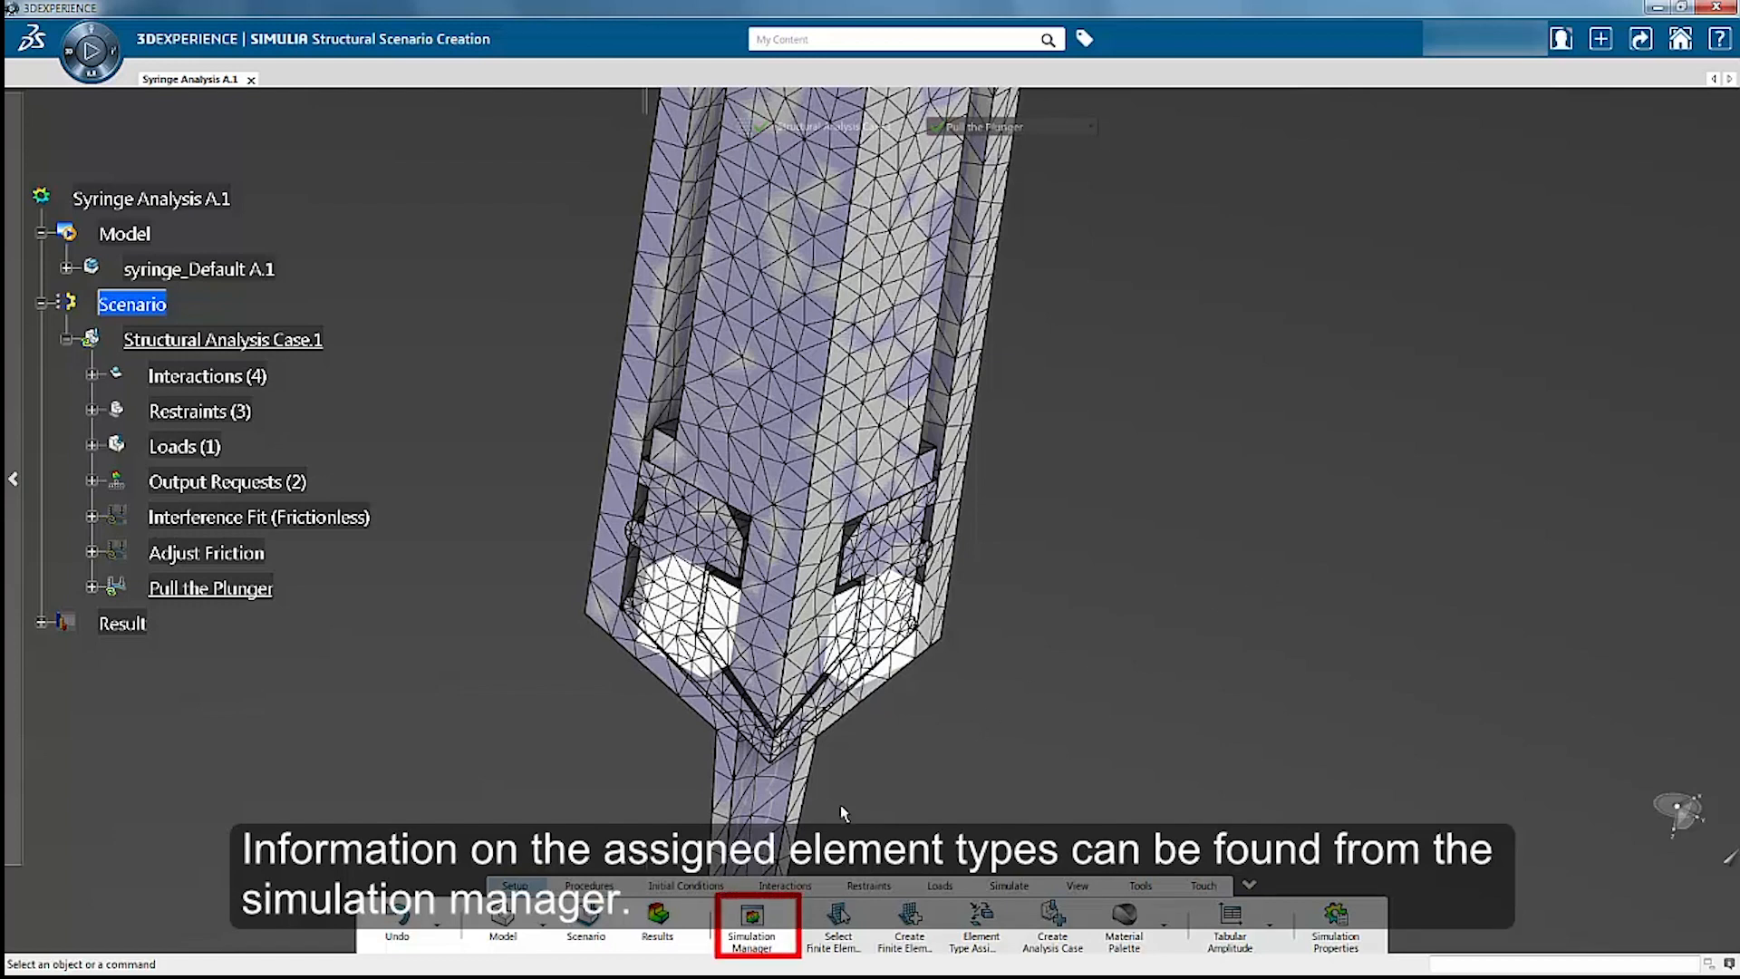
Step: In the Simulation Manager's scenario features, list the global C3D10HS map and local types C3D10, C3D10, C3D10H
left_click(752, 926)
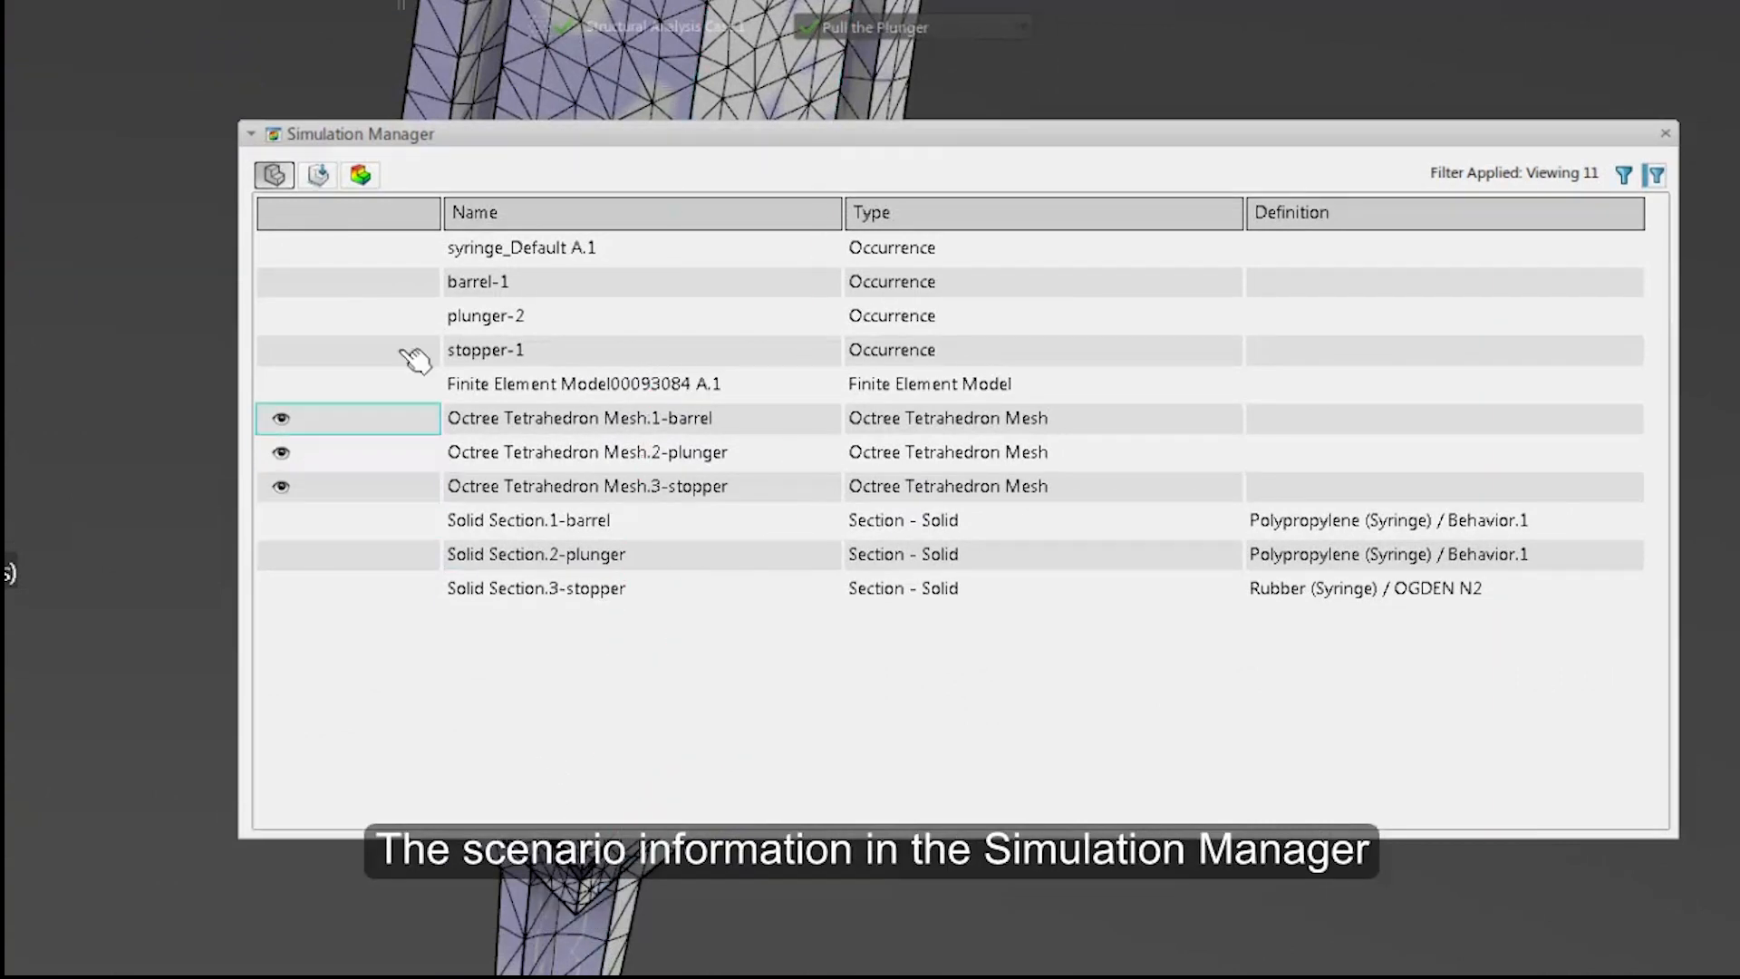
left_click(317, 175)
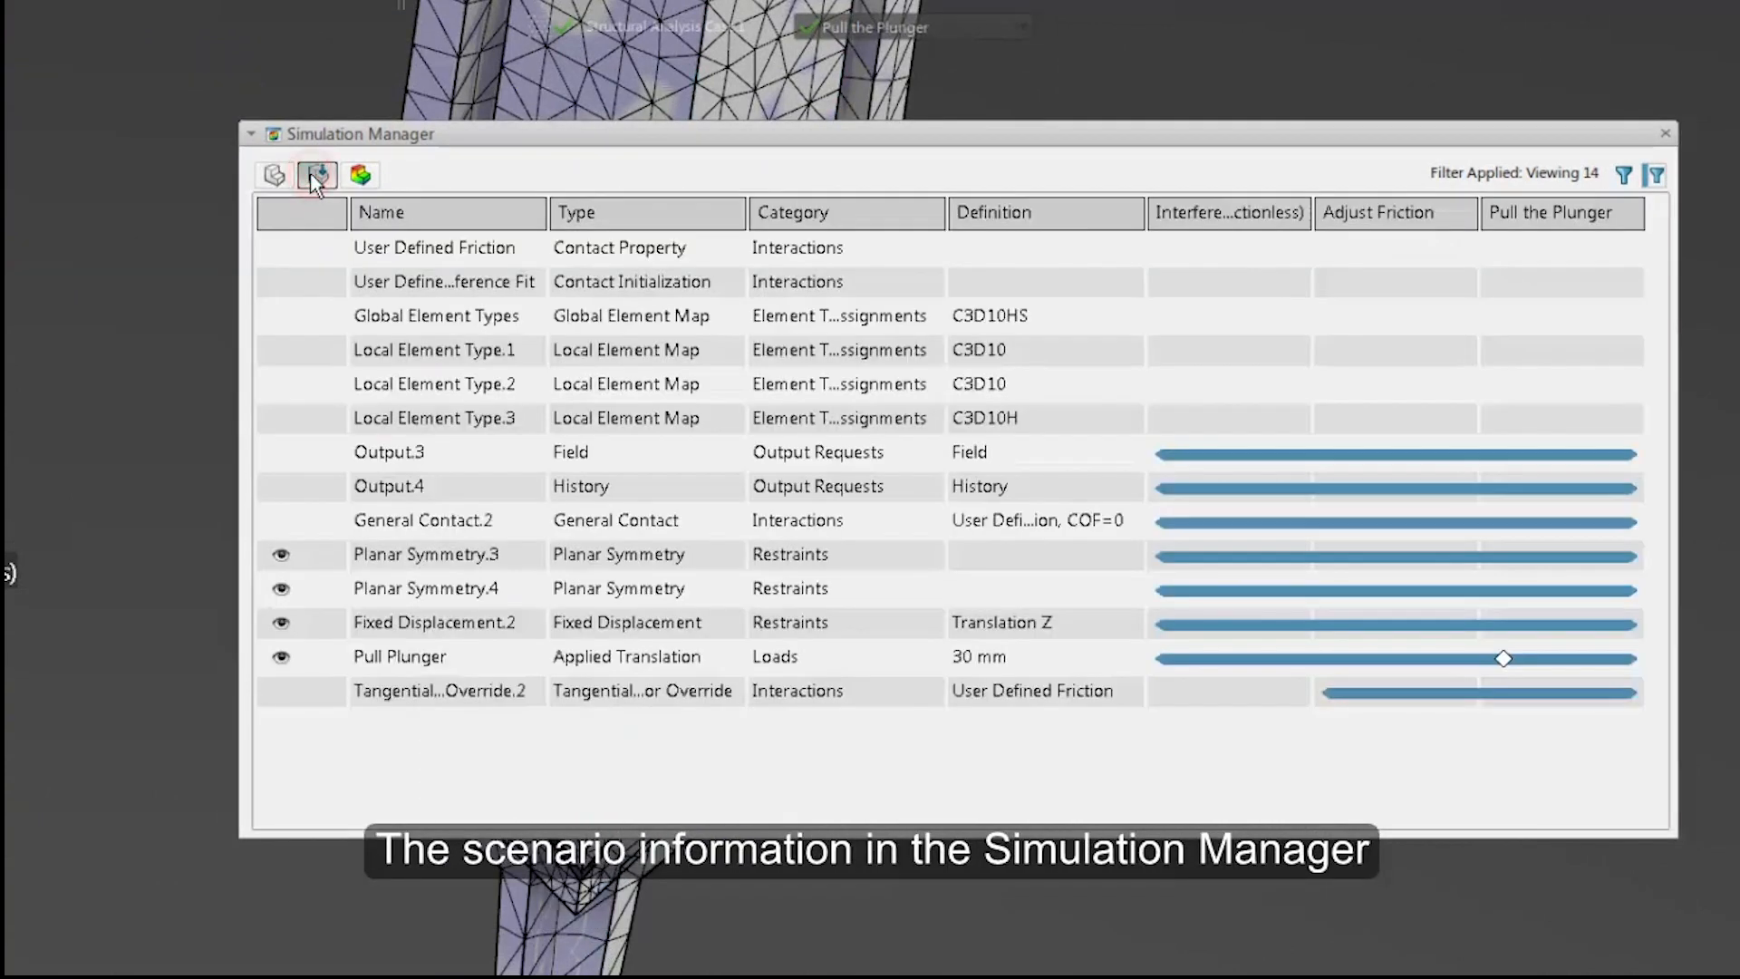